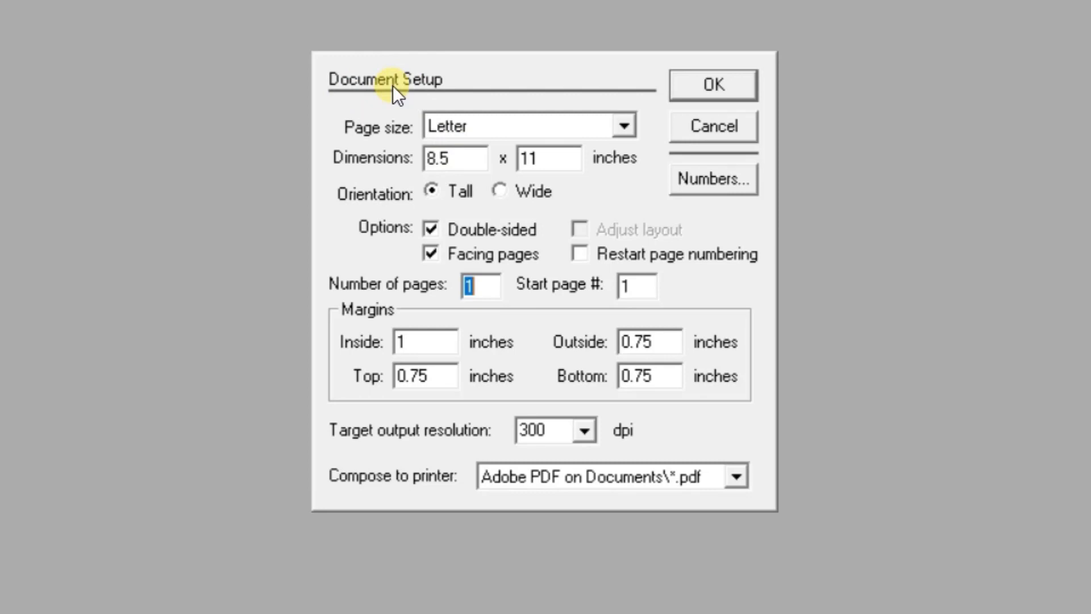
mouse_move(407, 161)
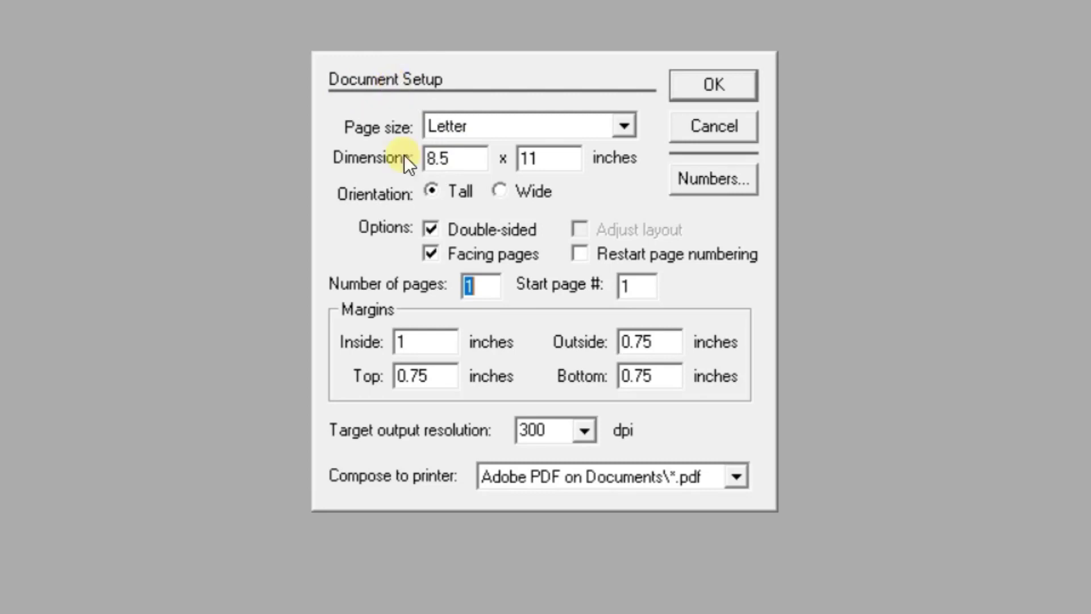
- Set up a tall Letter page with Inside, Outside, Top and Bottom margins at 0
click(454, 157)
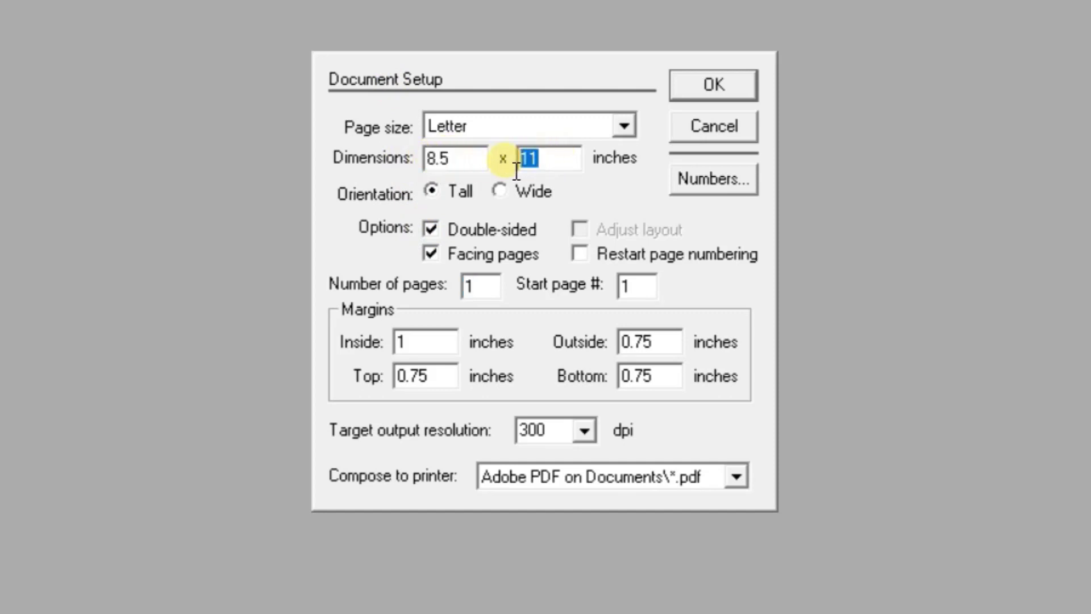
mouse_move(503, 167)
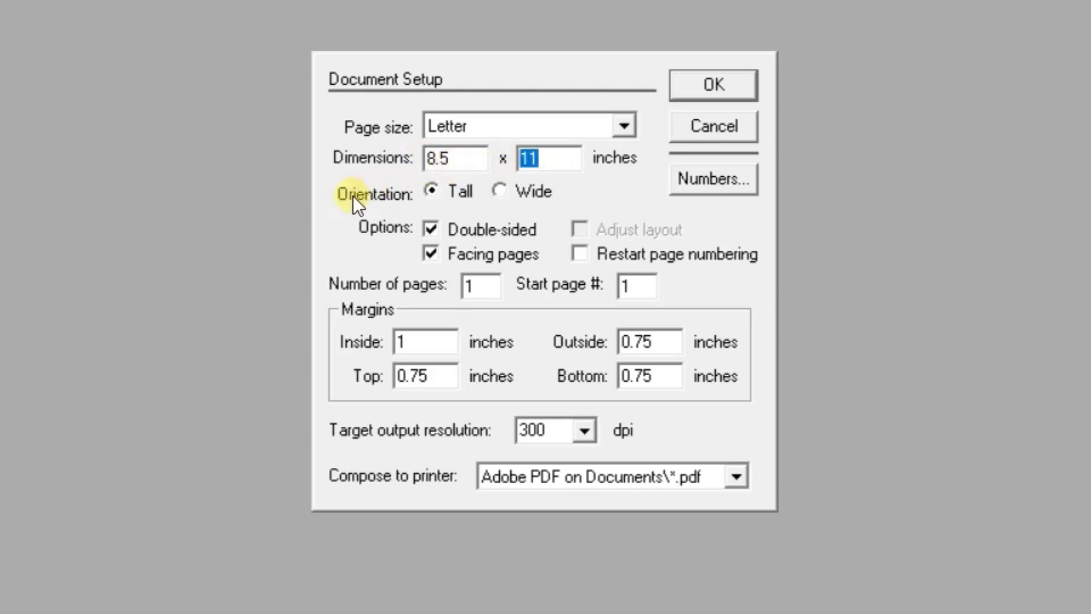
mouse_move(466, 172)
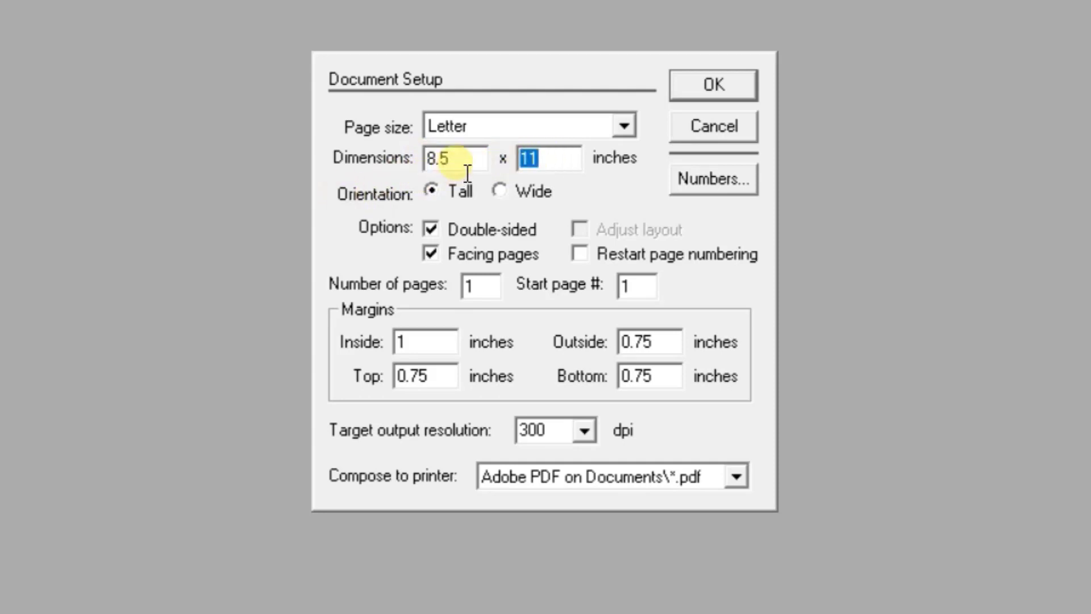
click(454, 157)
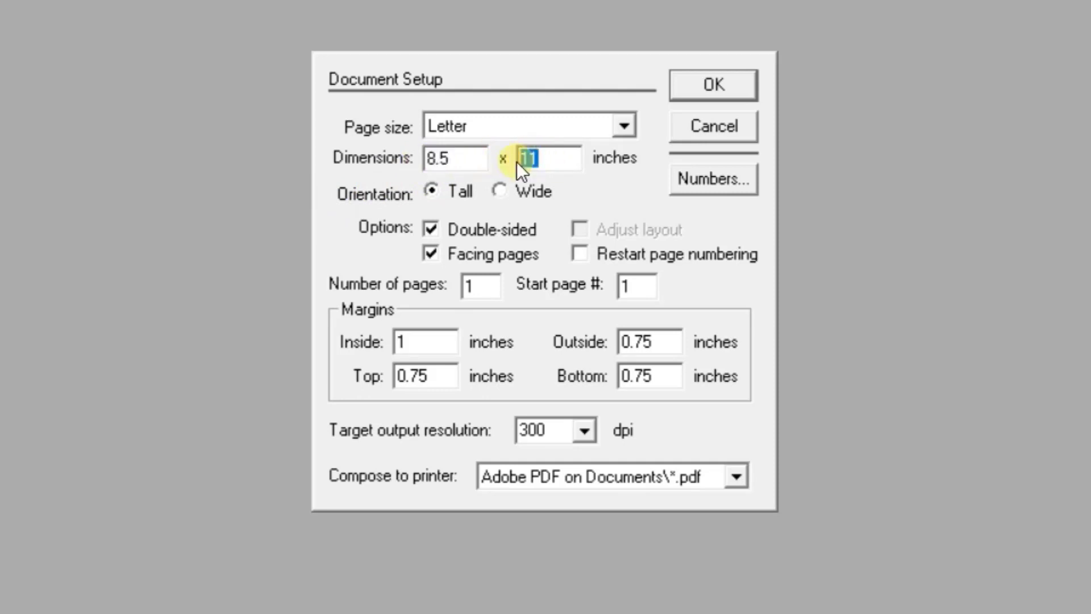
mouse_move(402, 327)
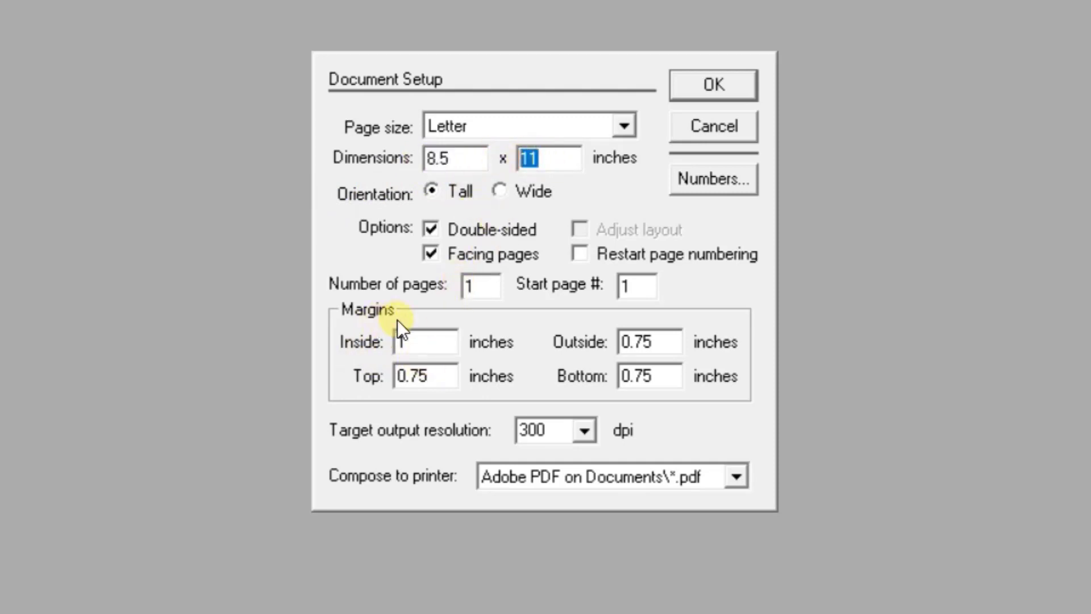
click(424, 343)
text(0)
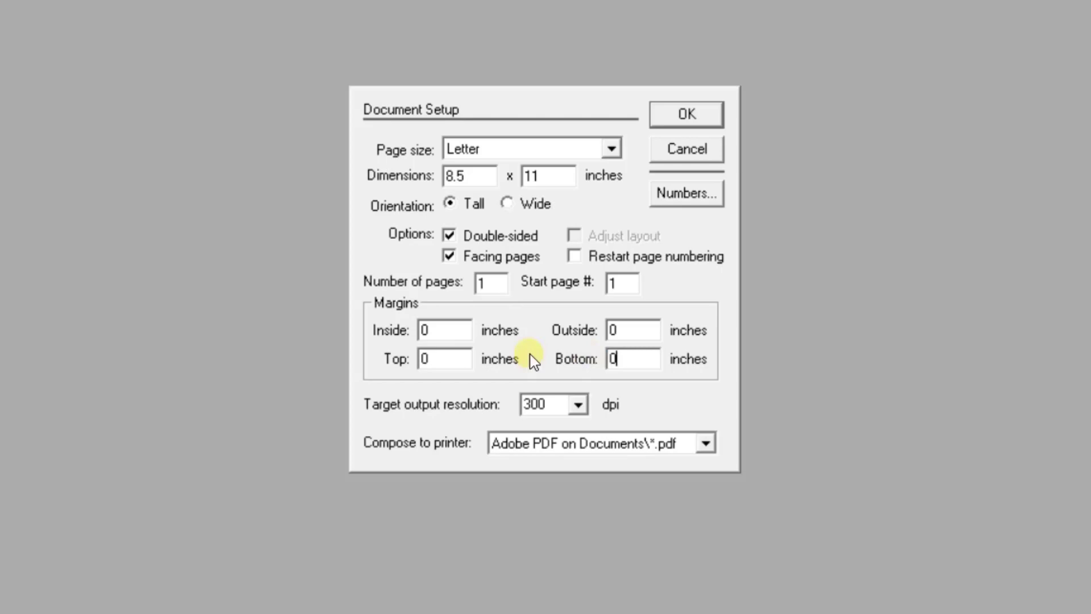
click(684, 114)
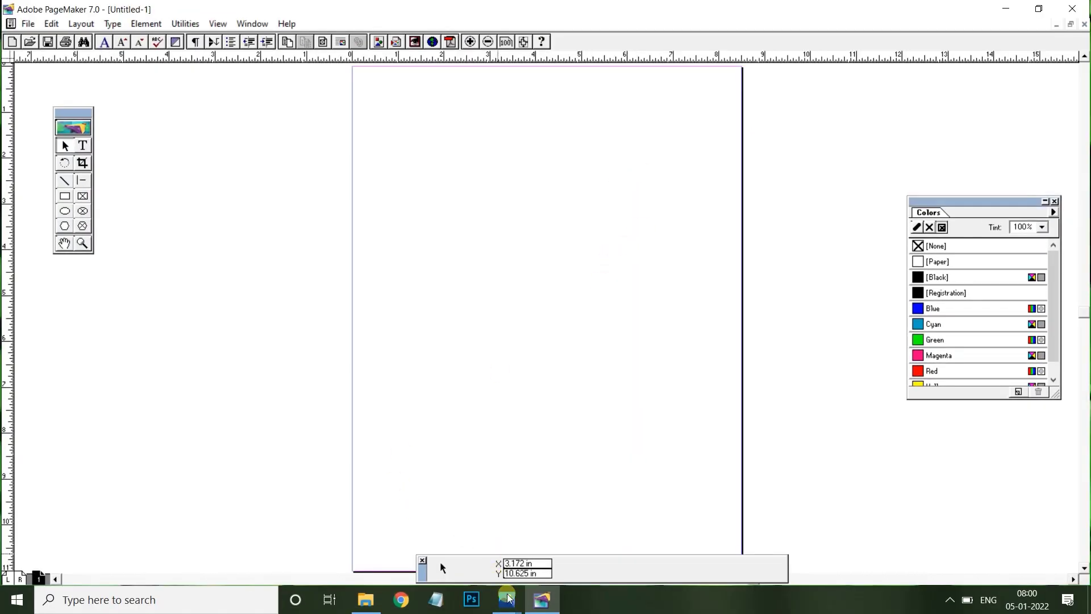
- Bring up the Focus Academy reference flyer in Photos
click(505, 599)
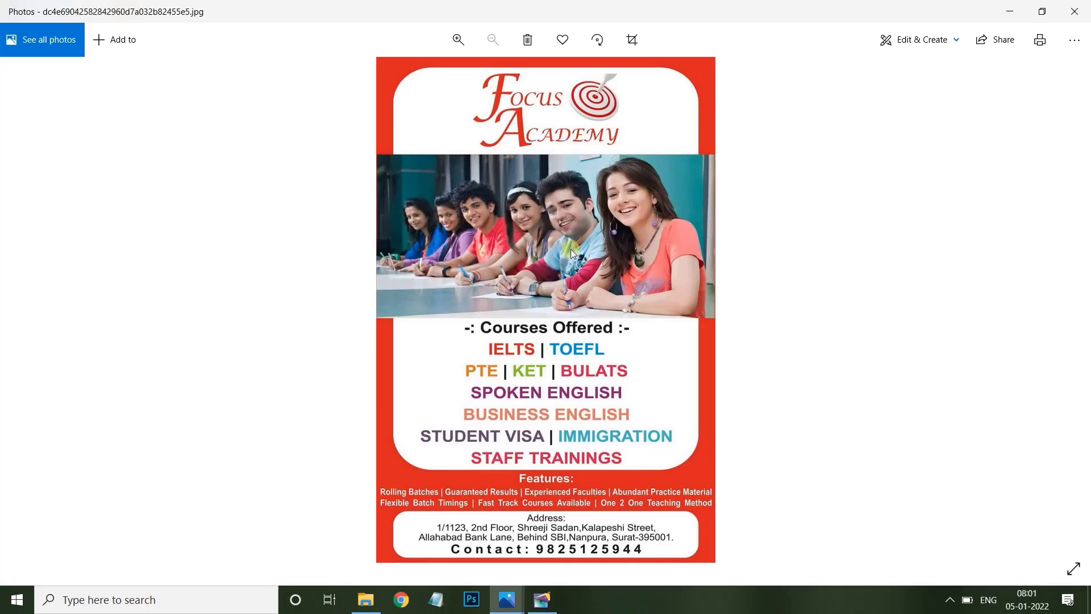
mouse_move(386, 71)
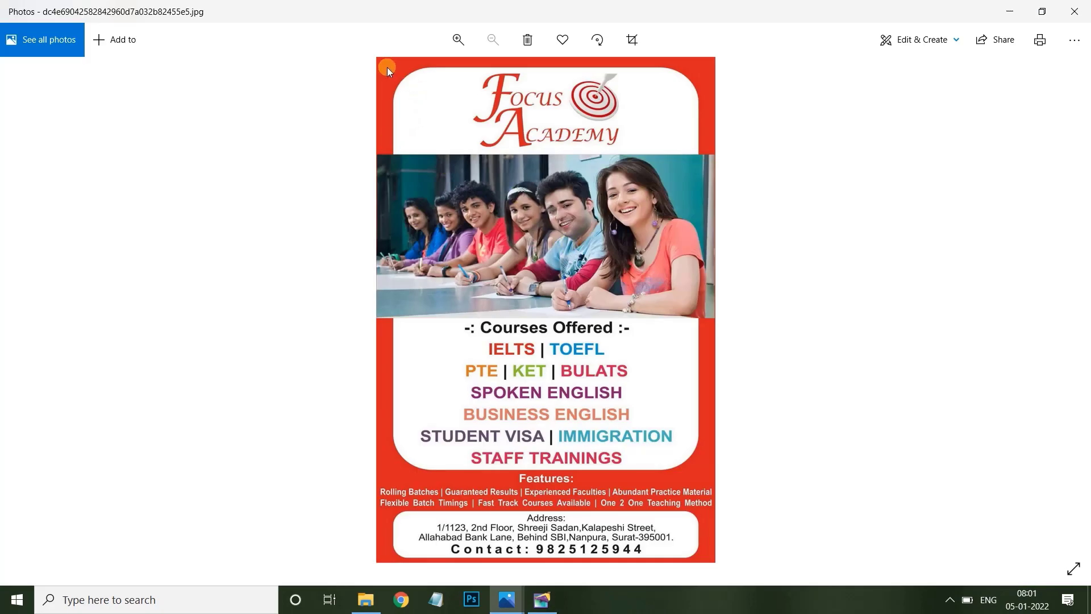
mouse_move(575, 589)
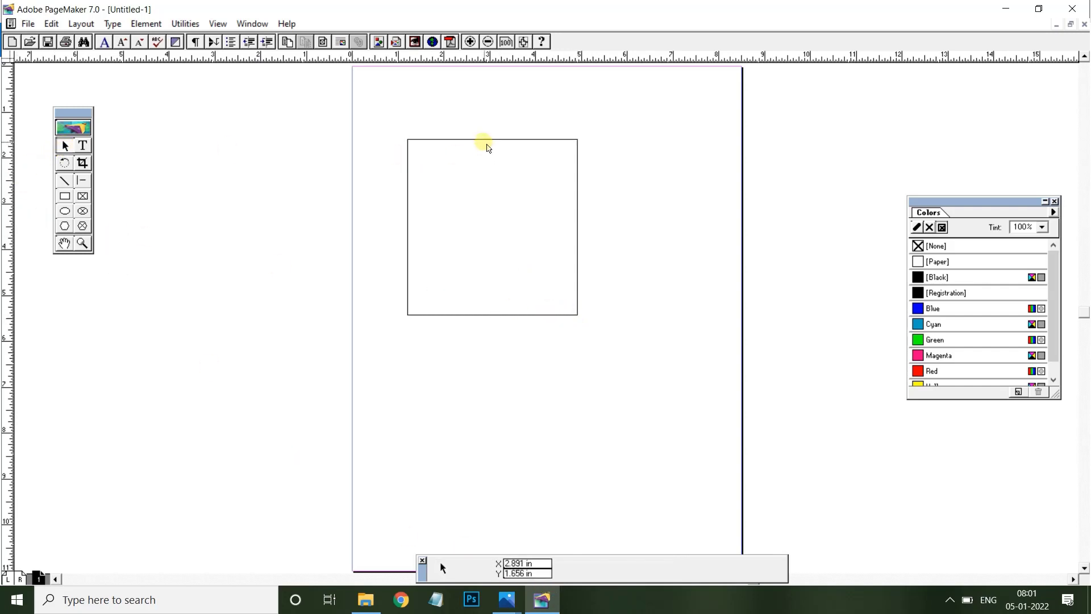
- Widen the rectangle to 8.5 inches so it spans the whole page
click(492, 228)
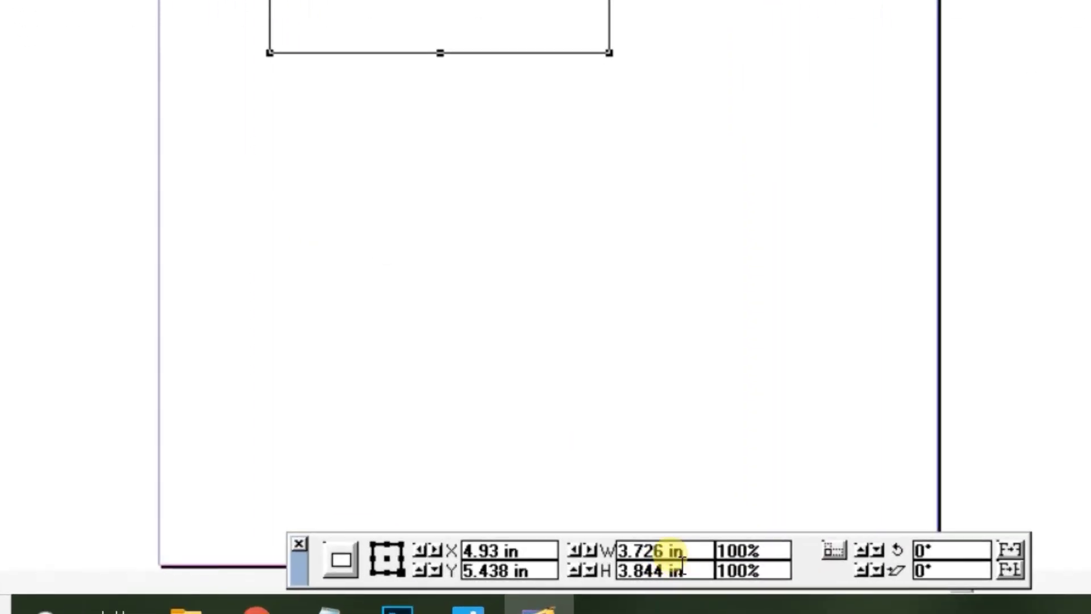
triple_click(652, 550)
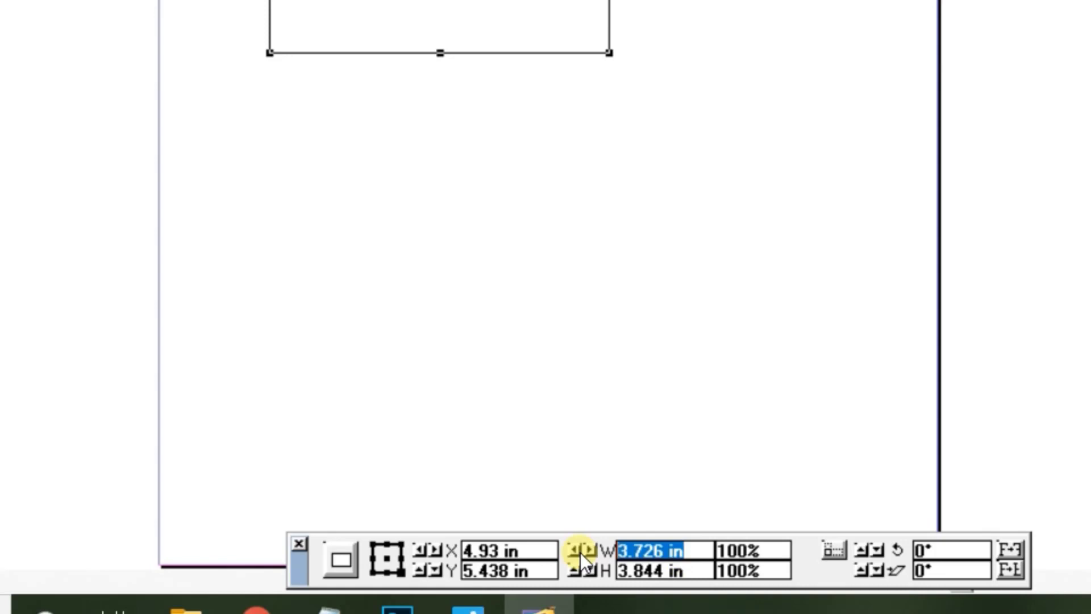
text(8.5)
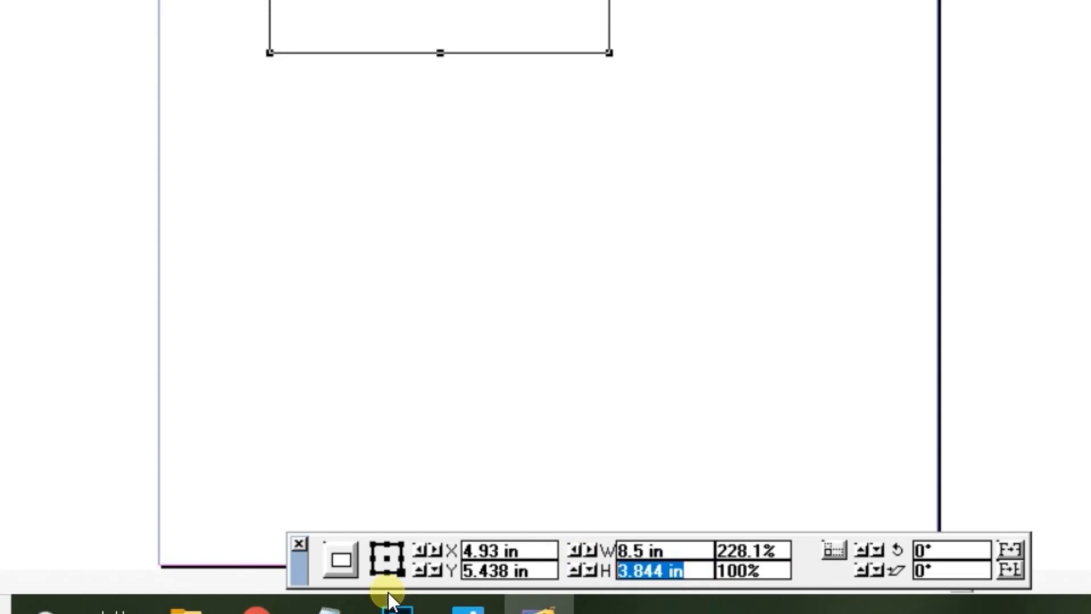
mouse_move(261, 612)
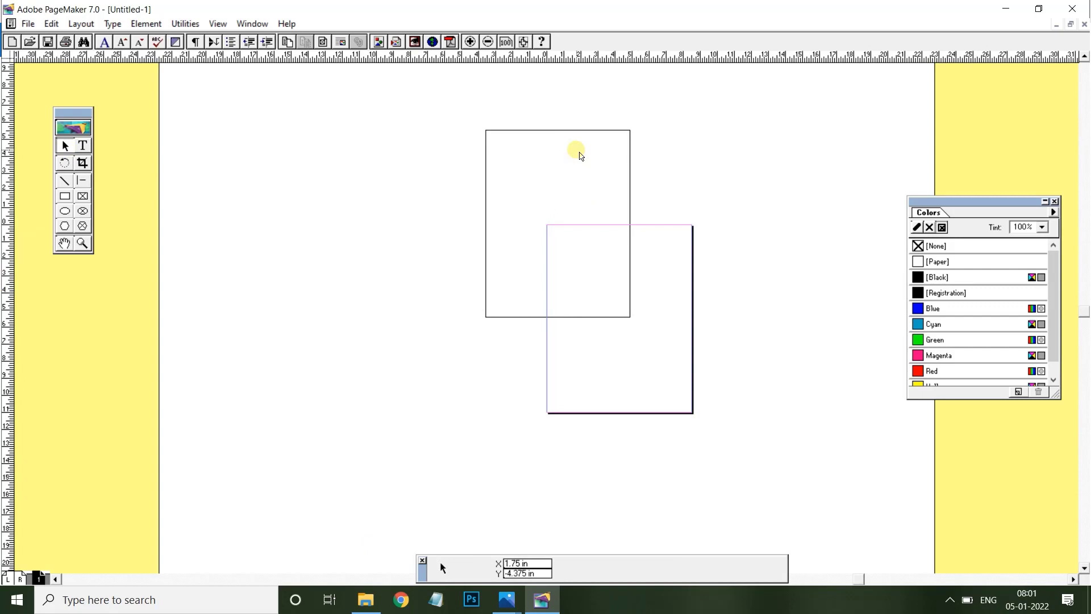
click(640, 236)
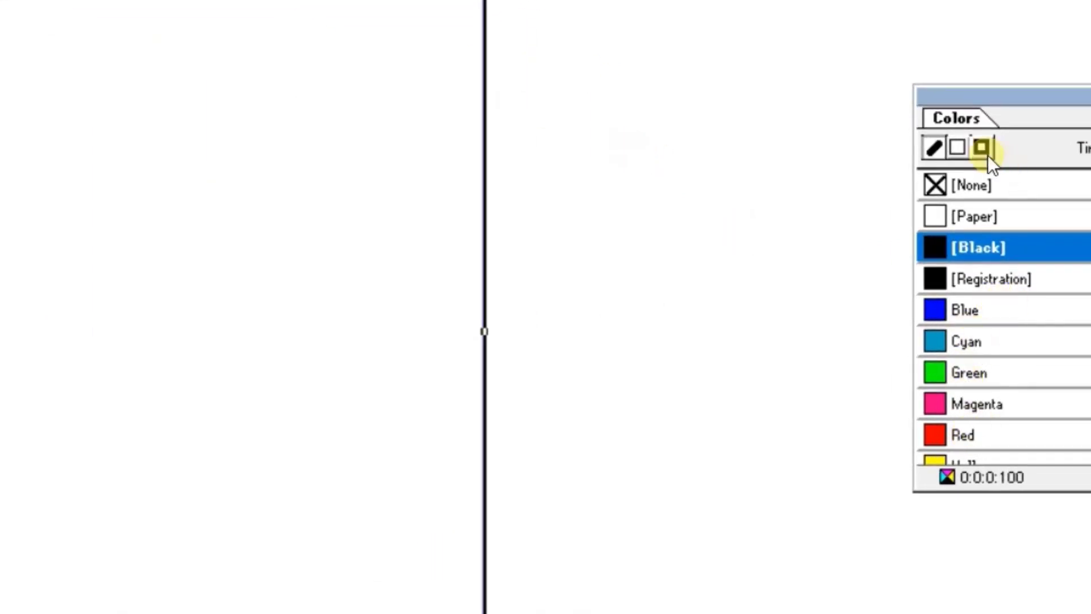
- Colour the rectangle's fill and outline solid red, then check the reference flyer
click(958, 148)
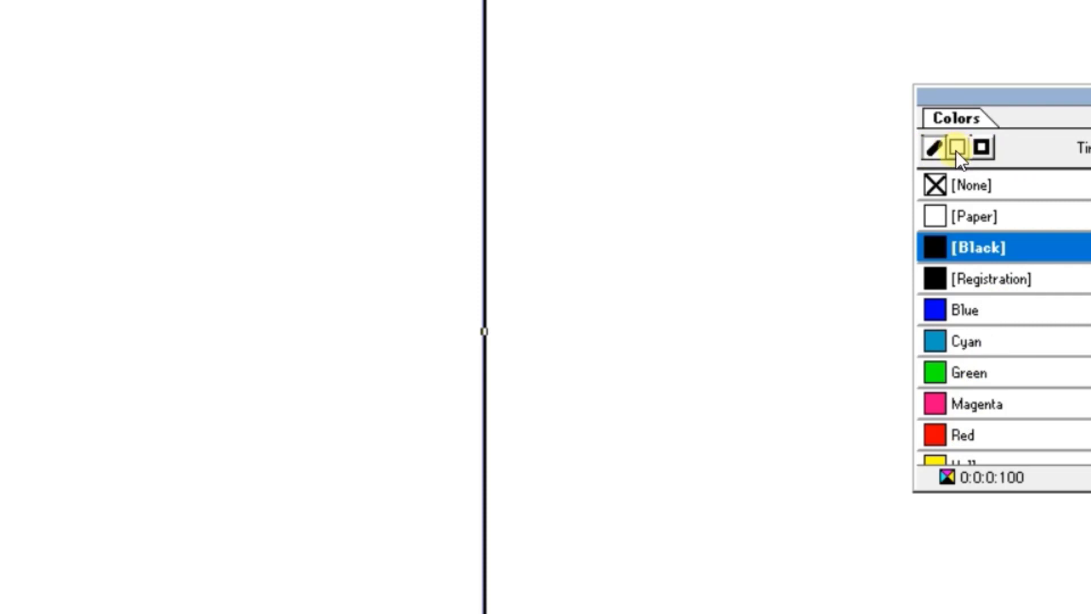
click(982, 148)
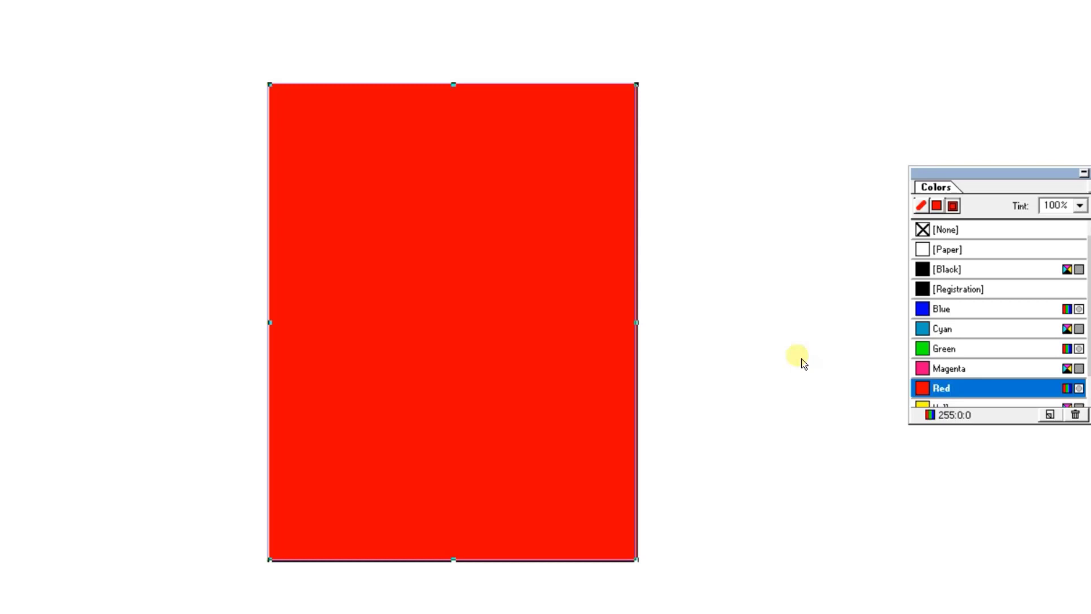
click(506, 599)
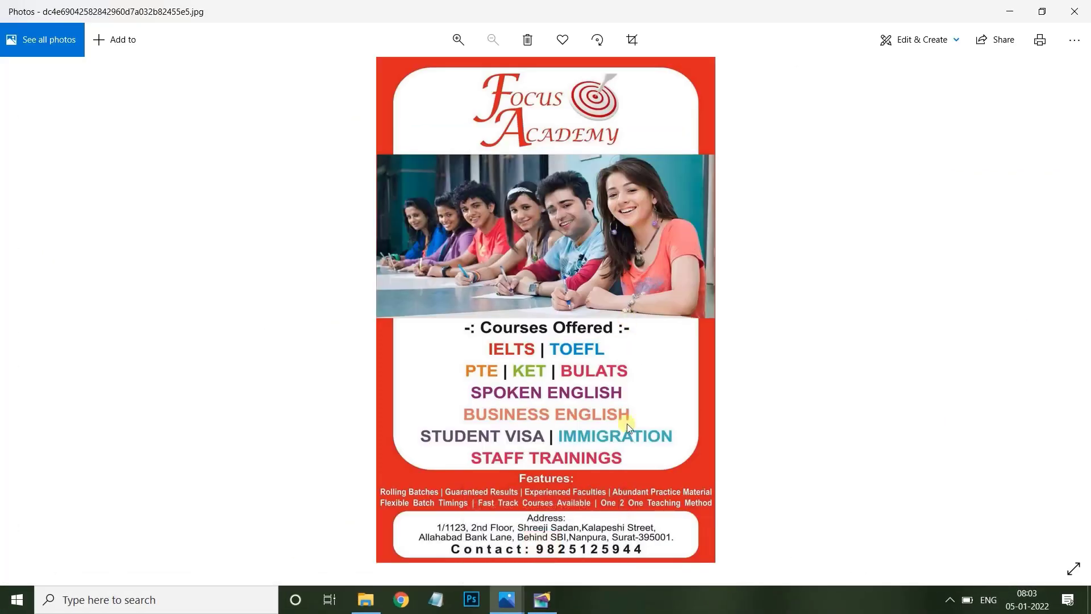
mouse_move(461, 103)
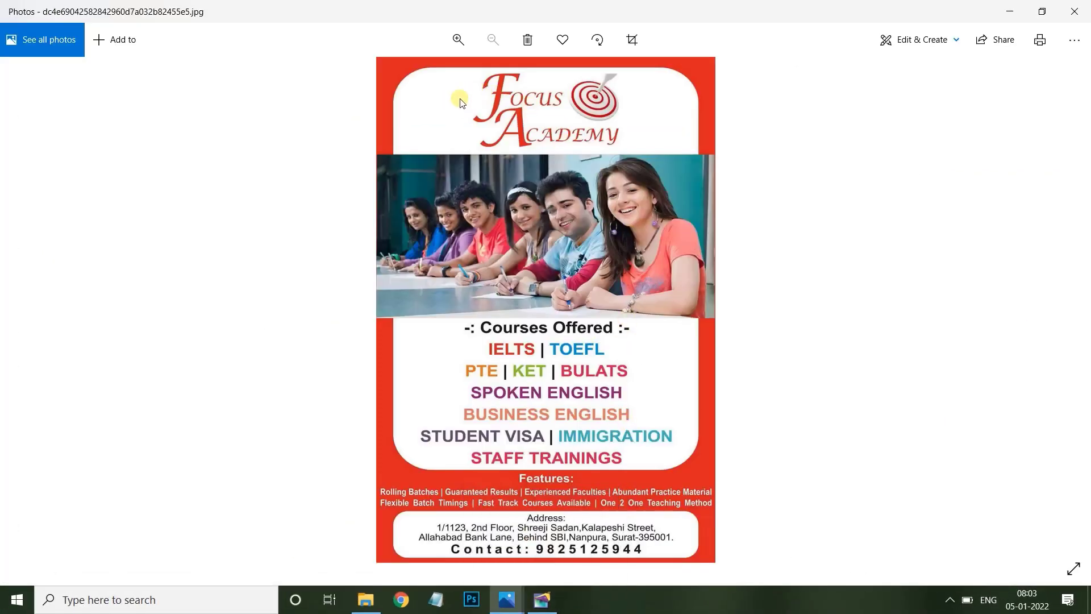
mouse_move(436, 109)
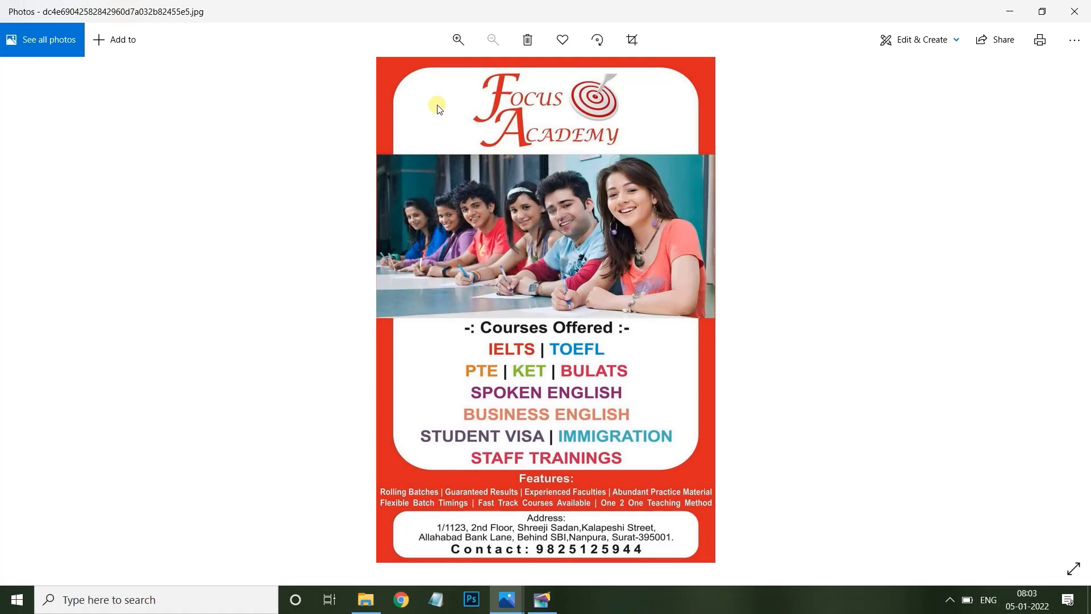
mouse_move(393, 108)
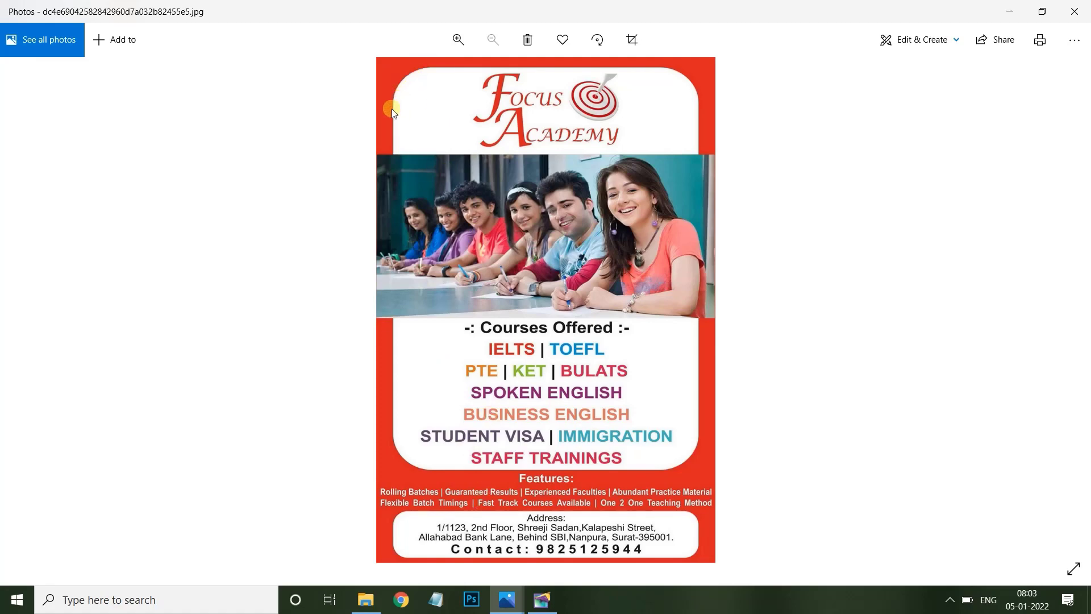
- Return from the flyer photo to the red page in PageMaker
click(470, 599)
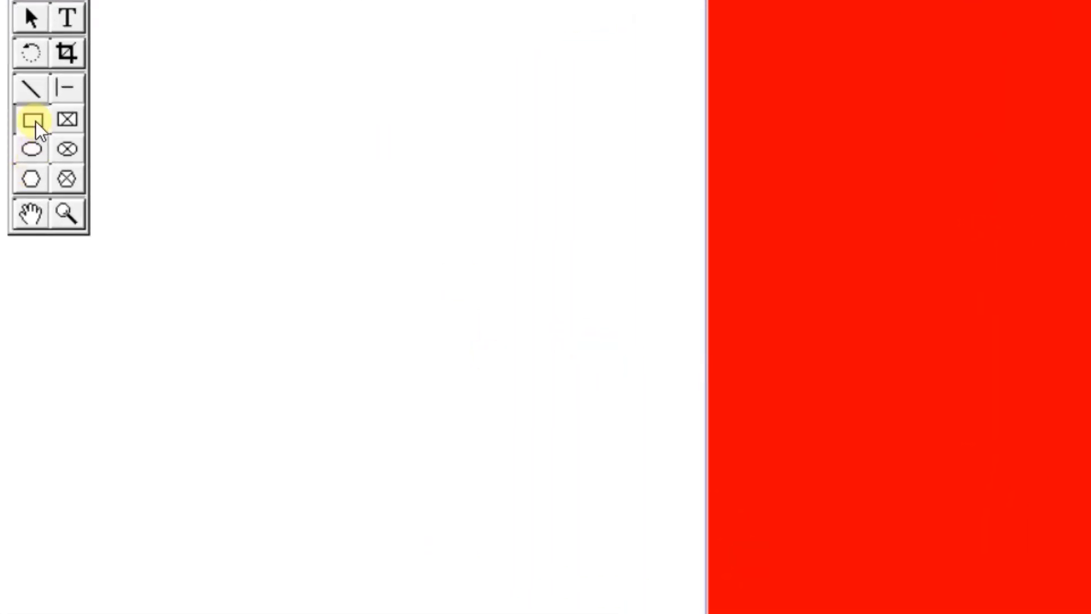
- Draw a rounded-corner rectangle across the upper part of the red page
click(32, 119)
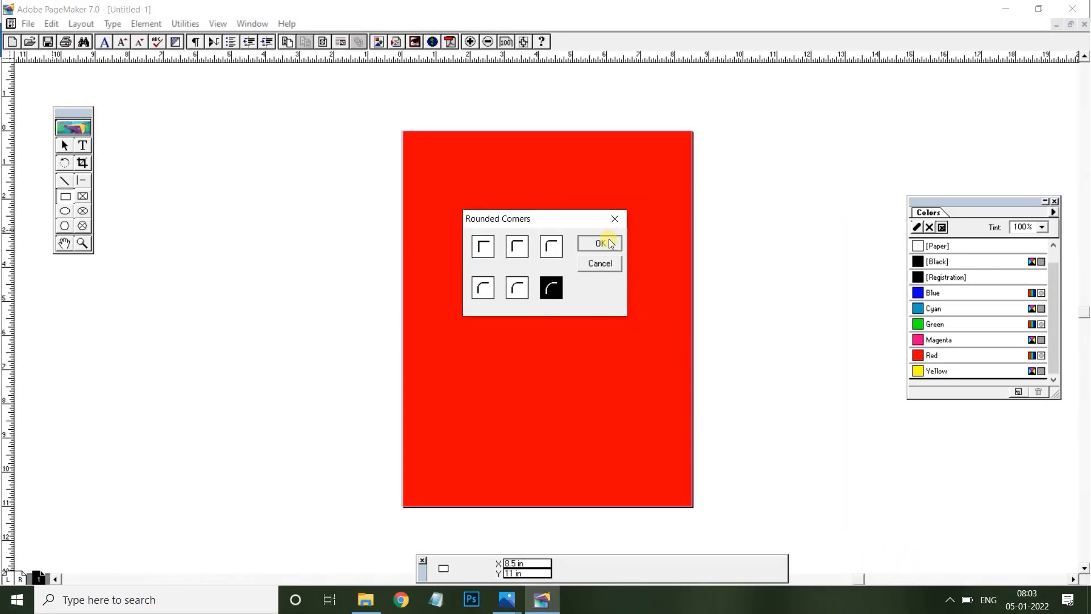
click(599, 243)
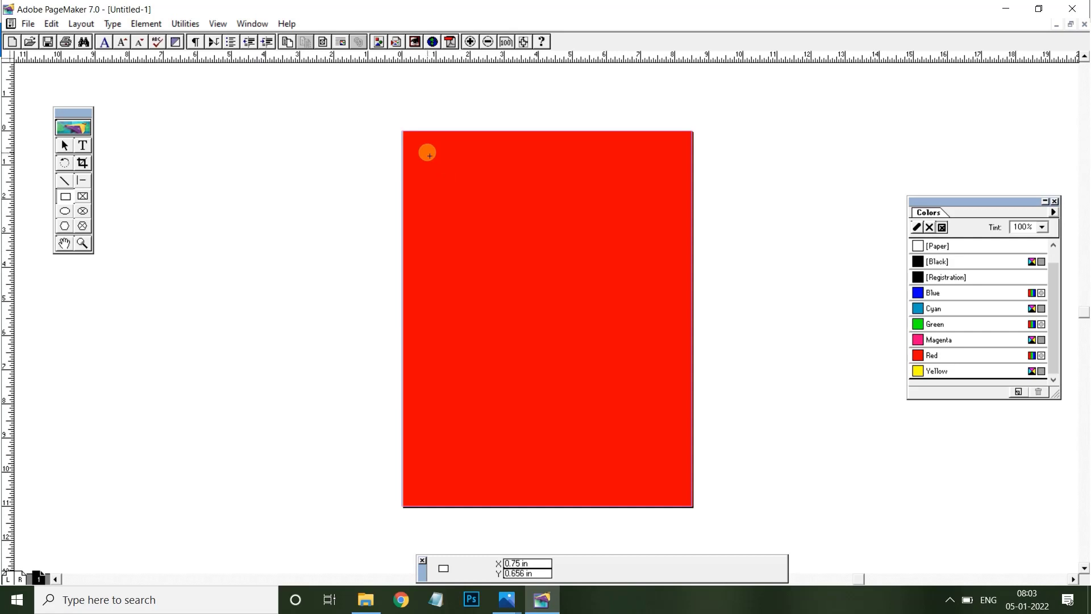
drag(426, 152, 439, 172)
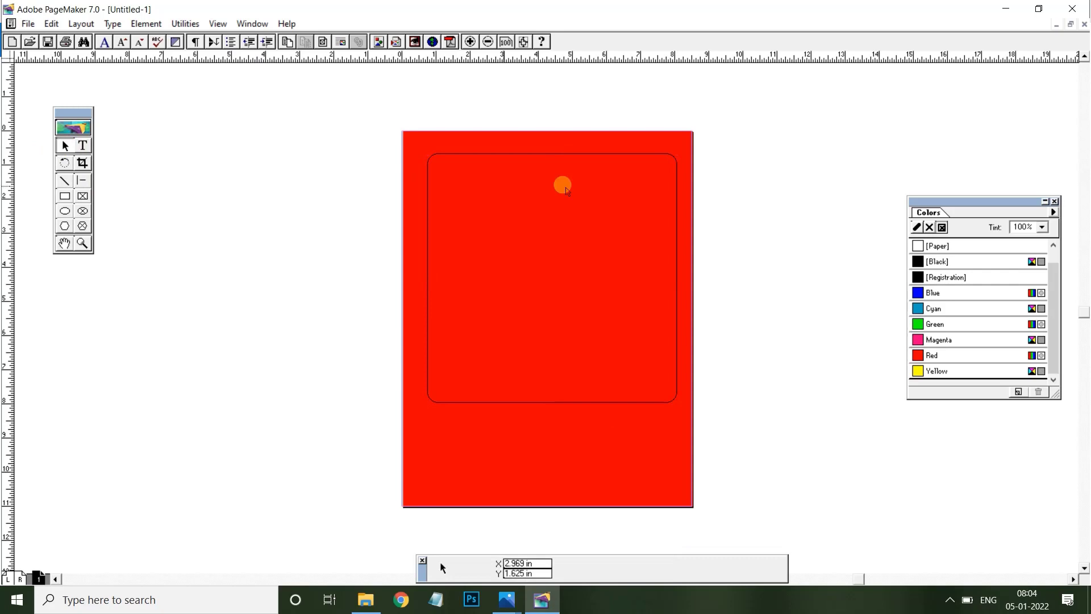
click(563, 184)
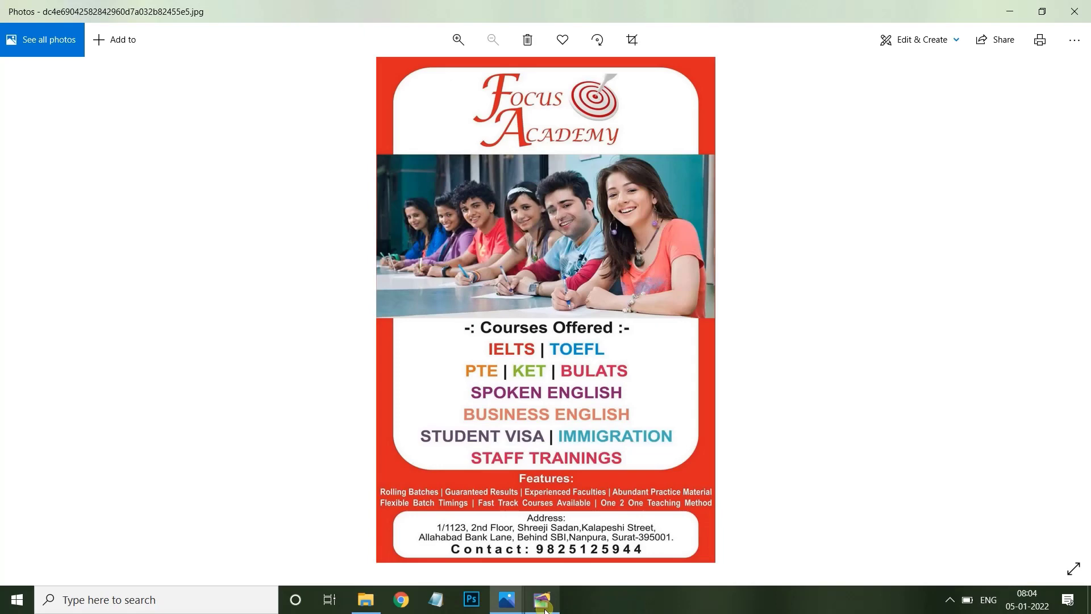
- Review the reference flyer in Photos before returning to the layout
click(542, 599)
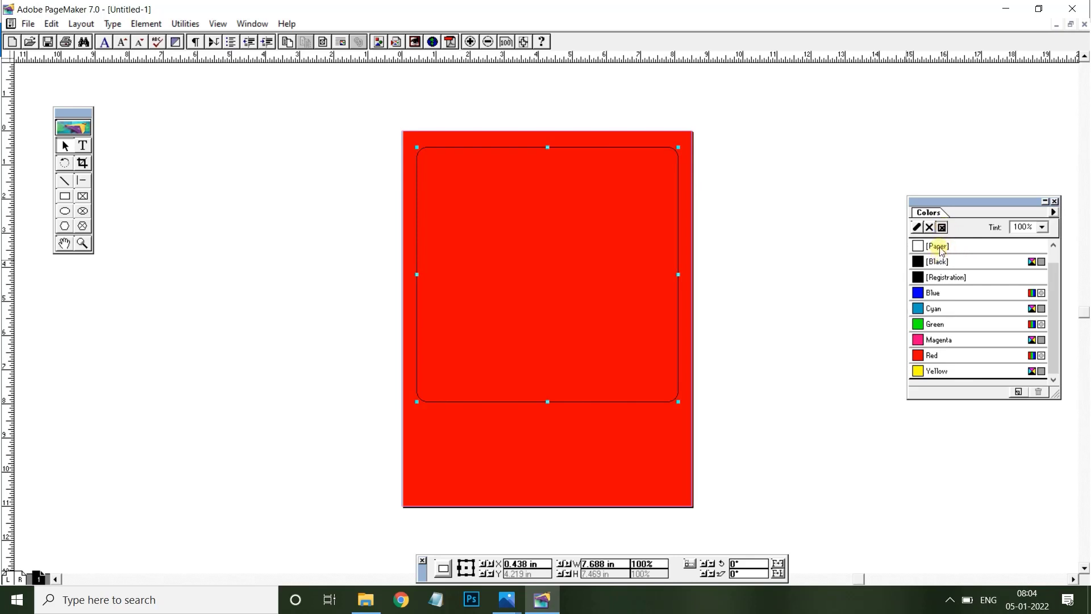
- Fill the rounded panel with [Paper] white and position a second white panel lower down
click(936, 246)
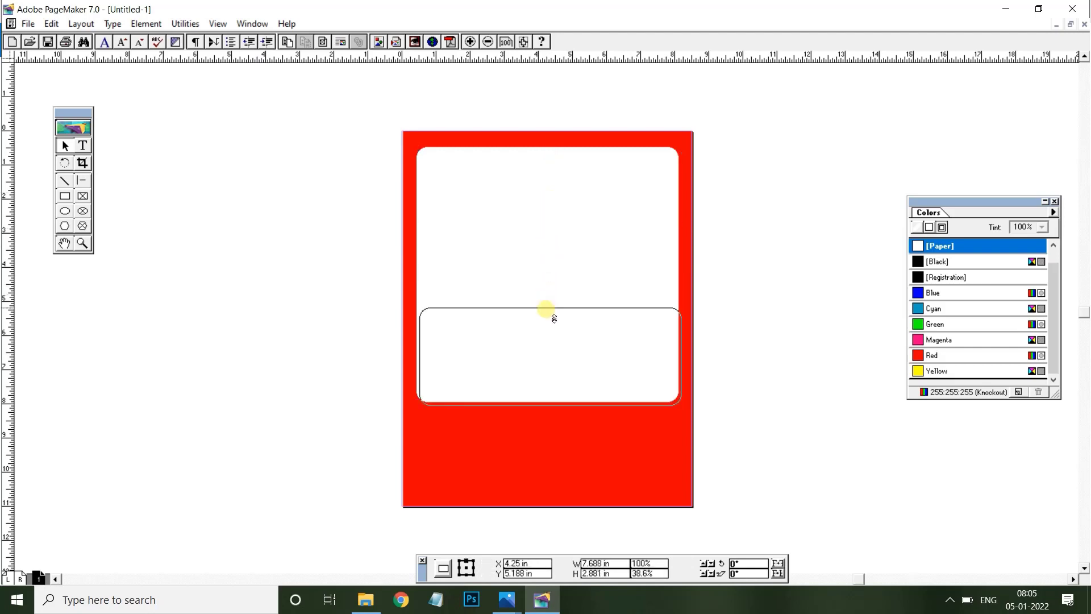
click(547, 317)
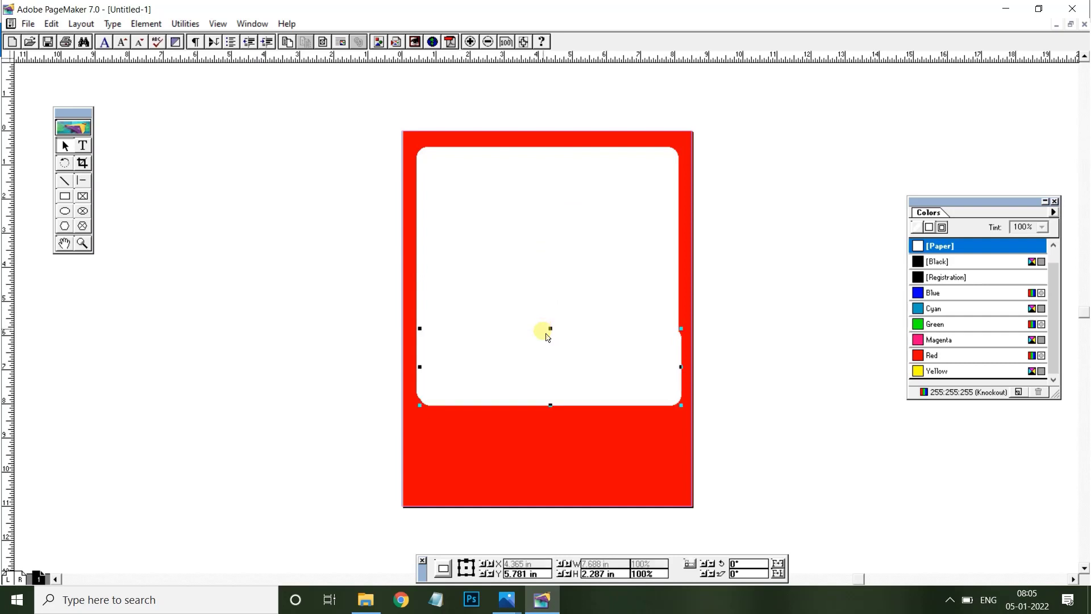
click(549, 446)
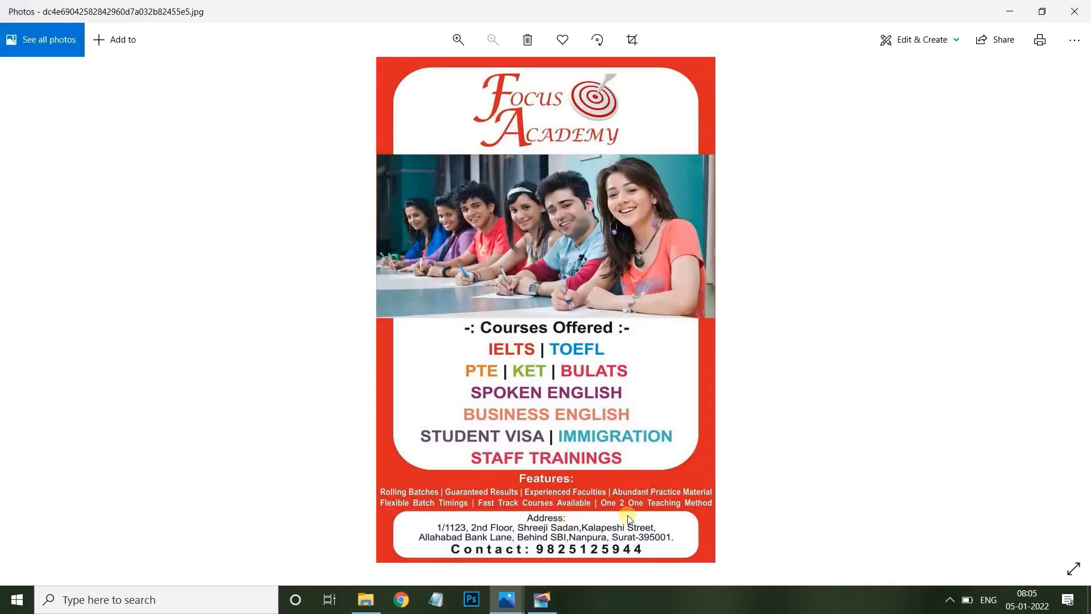
- Compare the panels against the reference flyer, then browse the template image folder
click(543, 599)
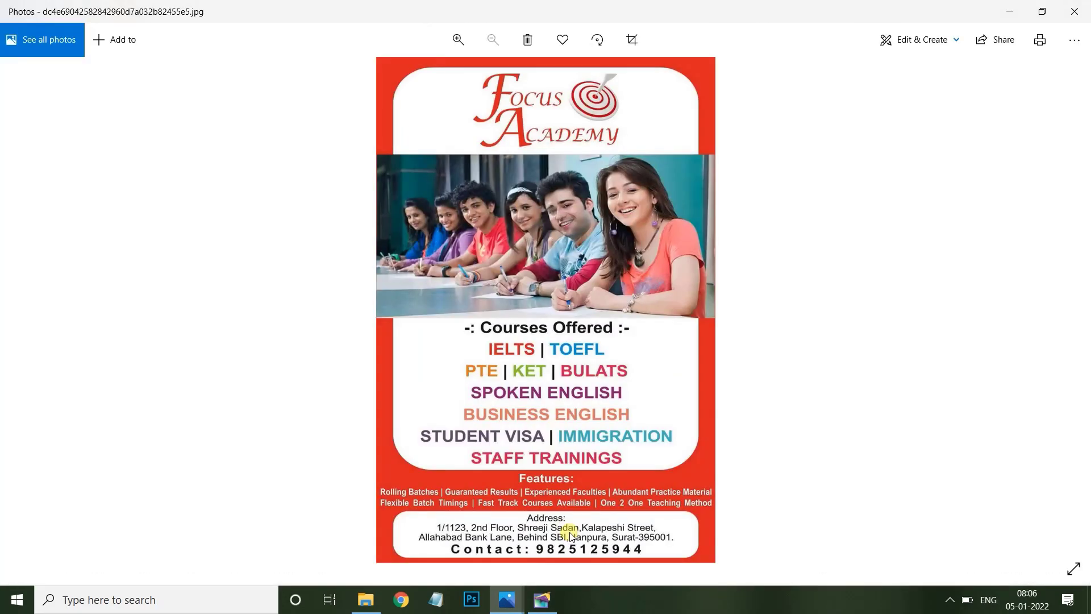
mouse_move(567, 331)
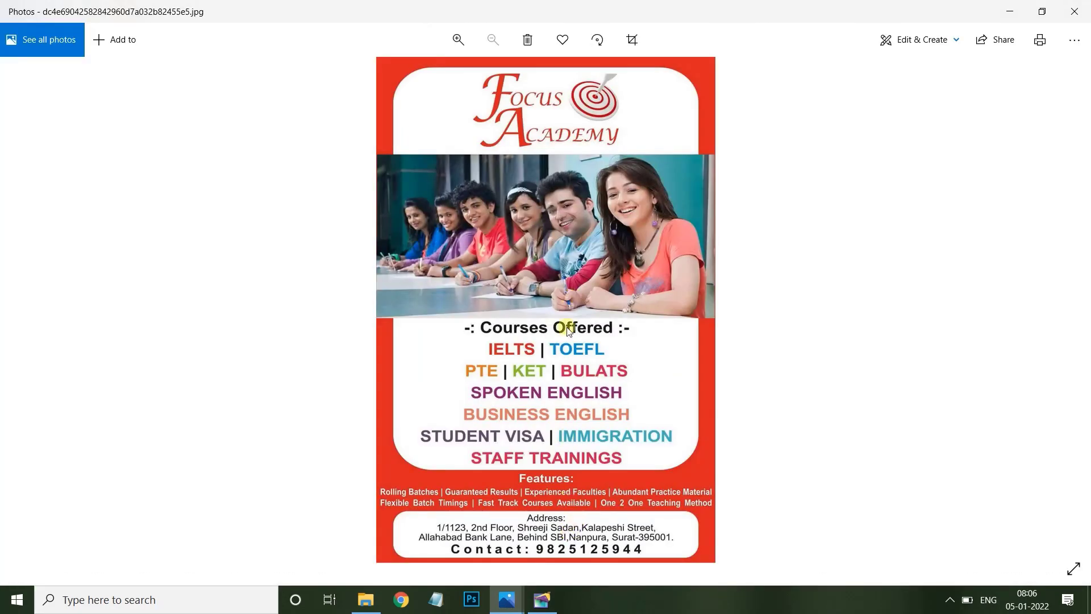
click(541, 599)
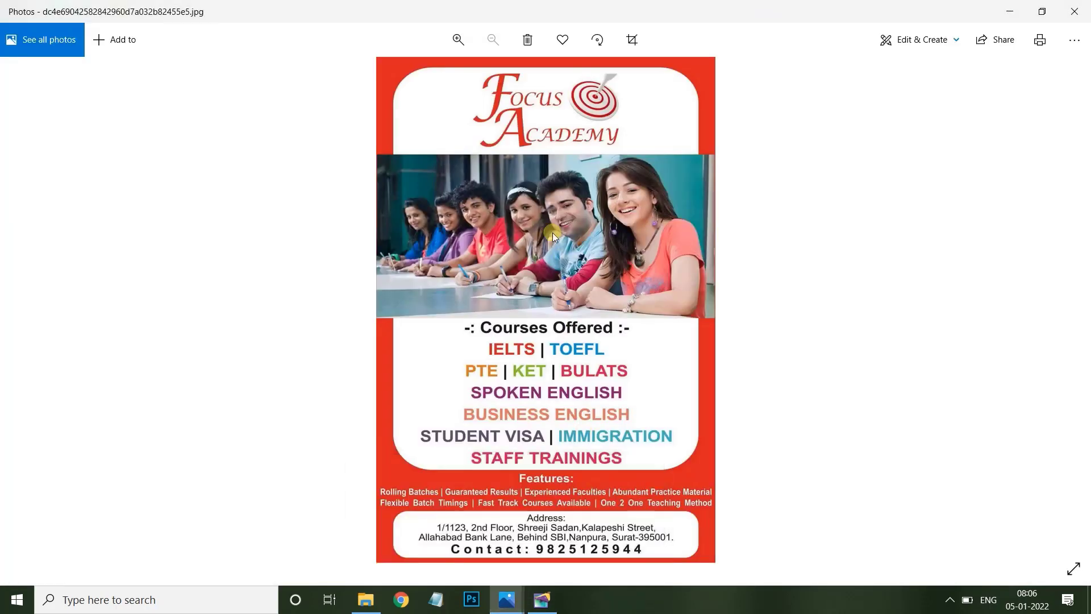
mouse_move(542, 599)
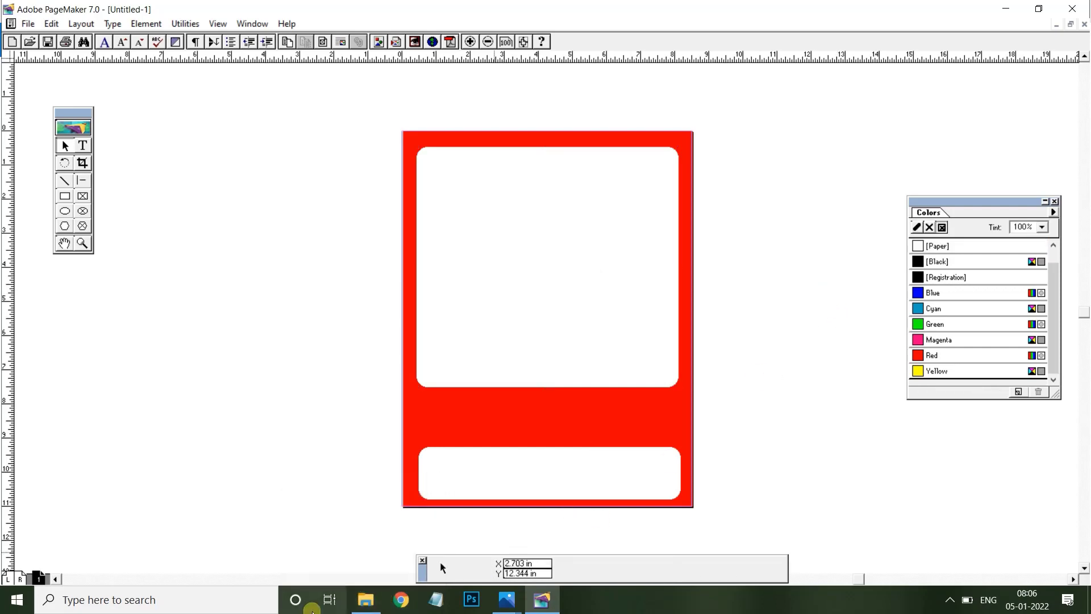
click(364, 599)
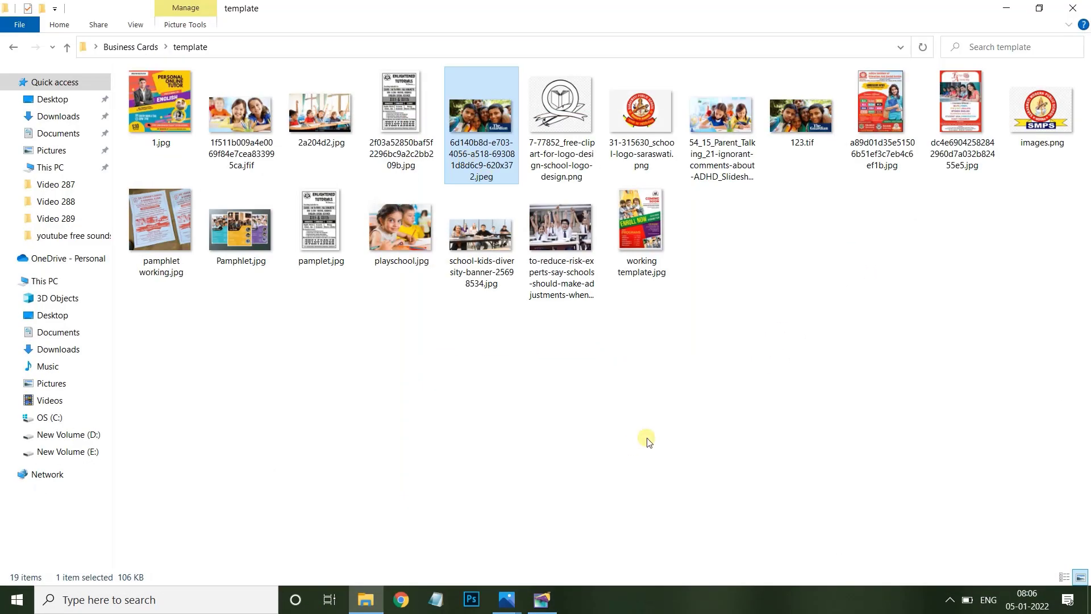
mouse_move(486, 154)
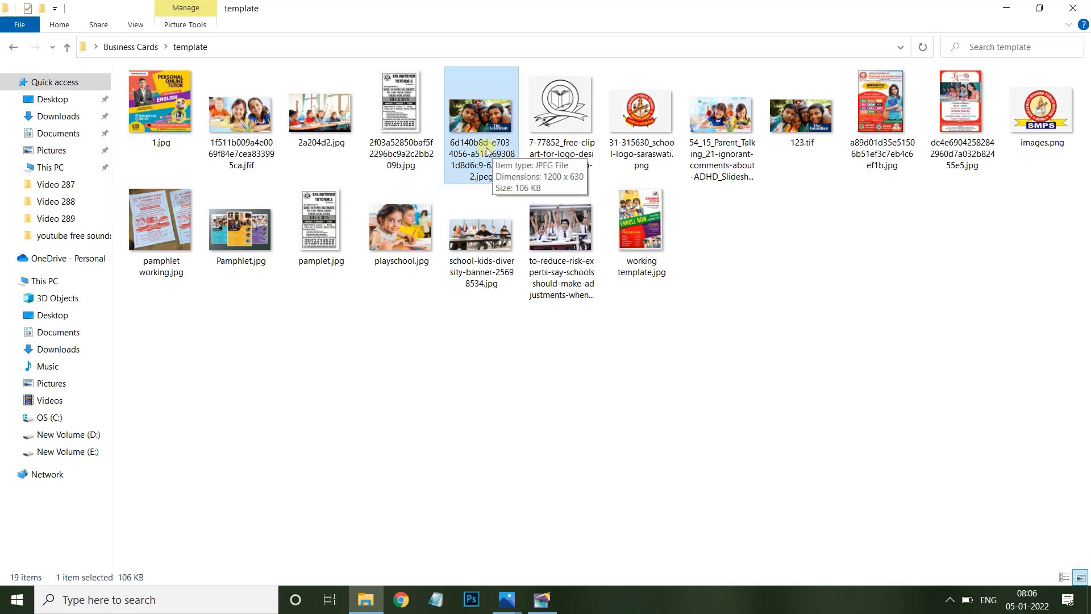
mouse_move(815, 152)
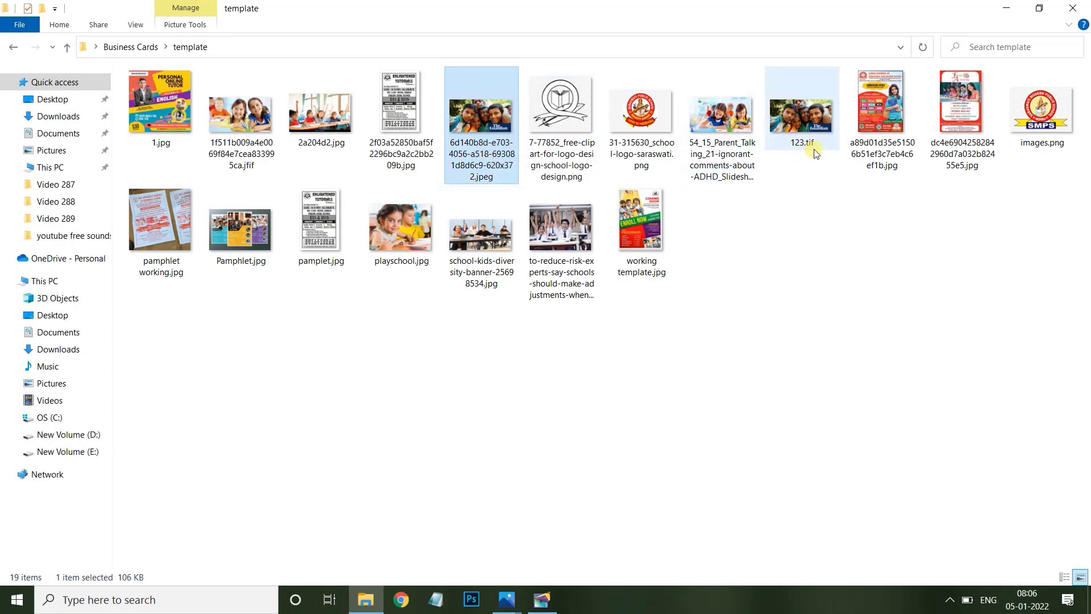
mouse_move(815, 154)
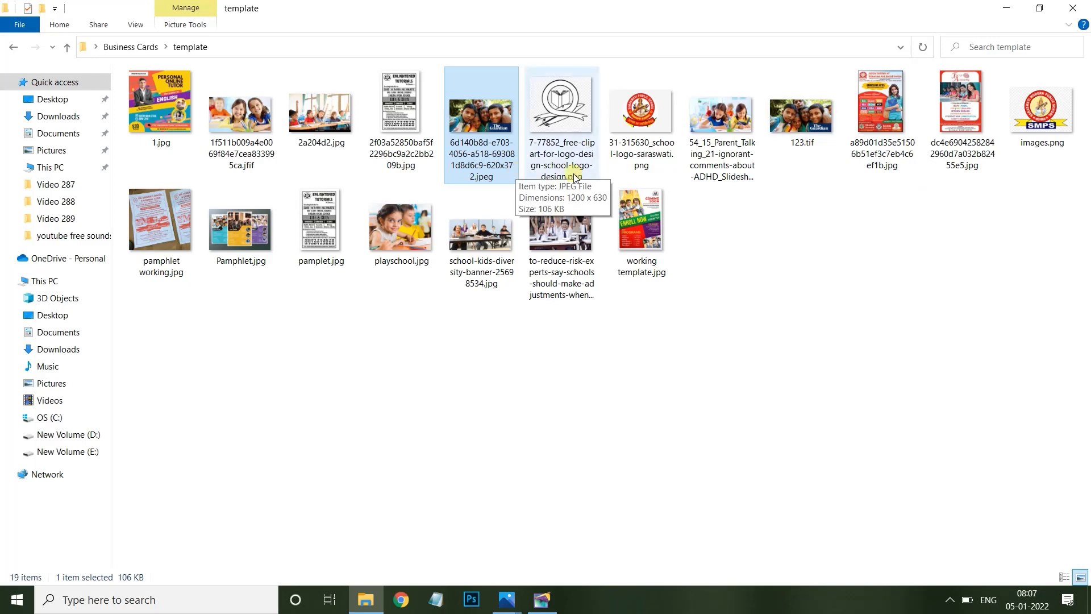
mouse_move(814, 160)
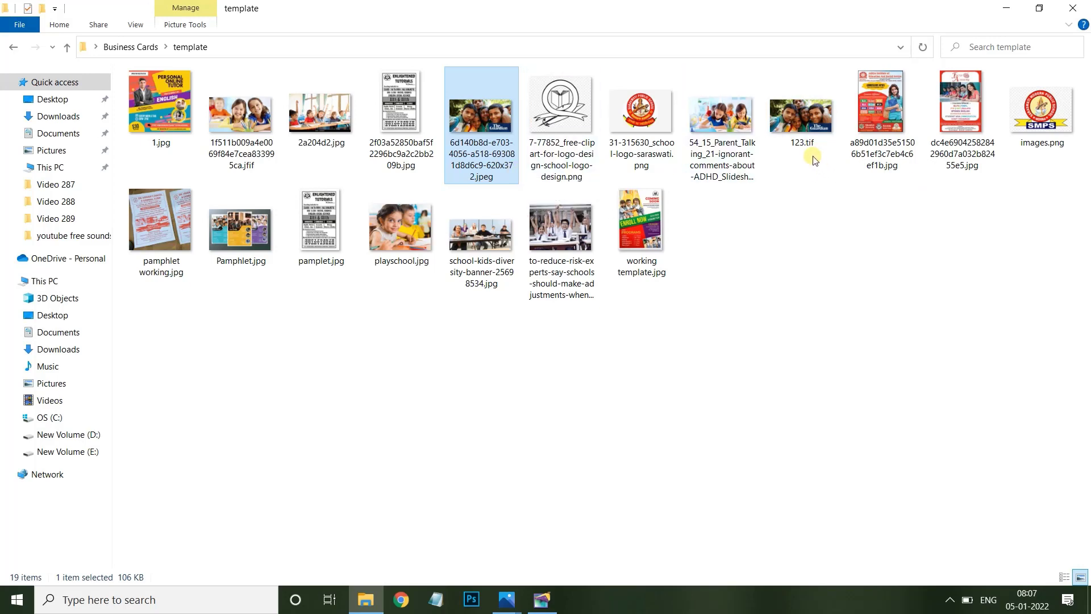
mouse_move(543, 599)
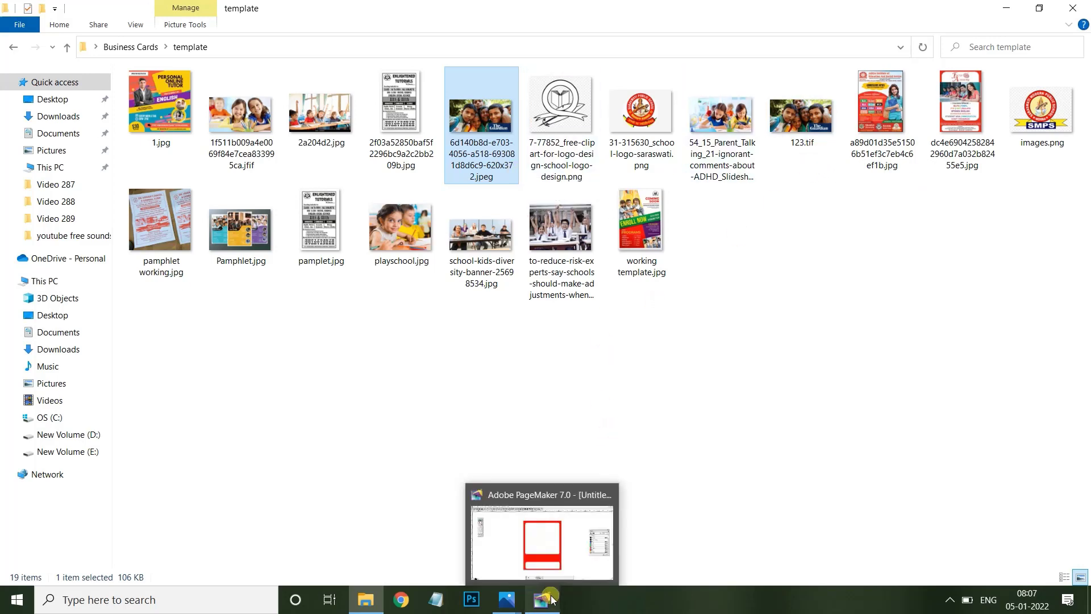
- Place 123.tif with a complete copy across the top white panel
click(542, 599)
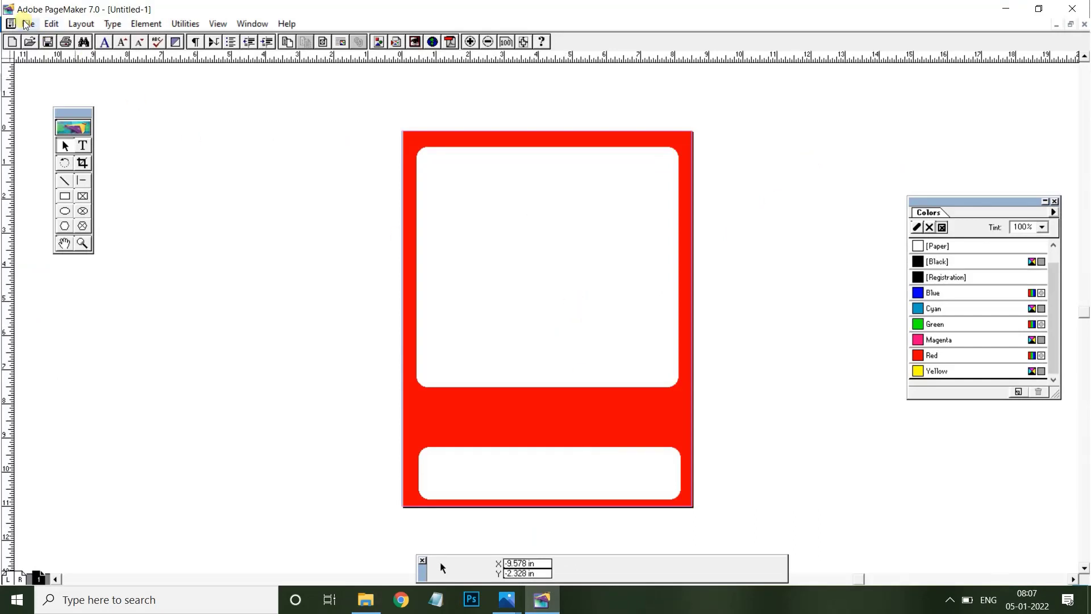
click(27, 23)
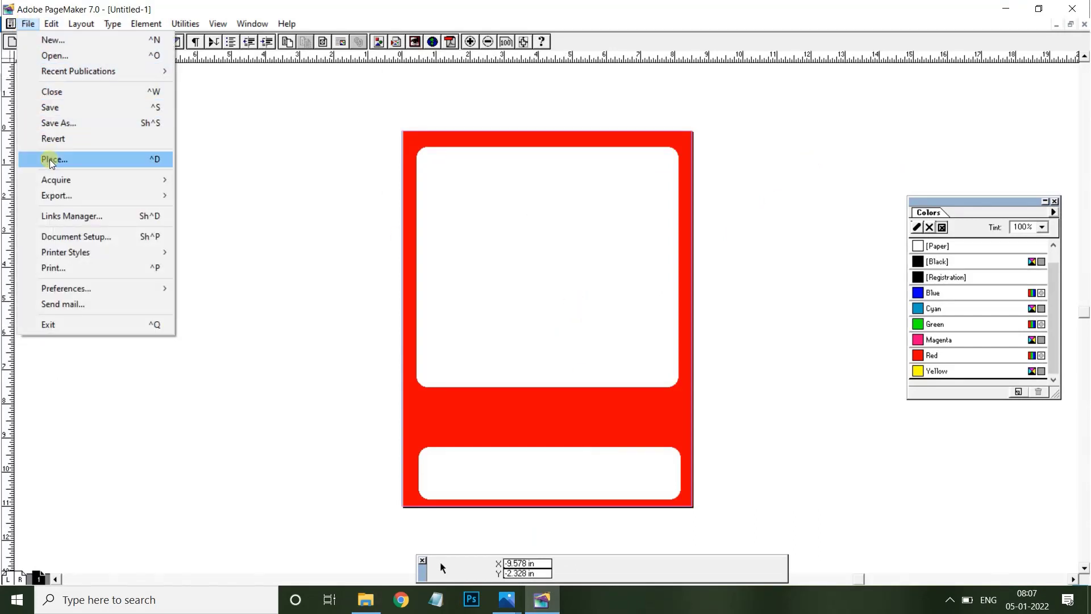
click(54, 159)
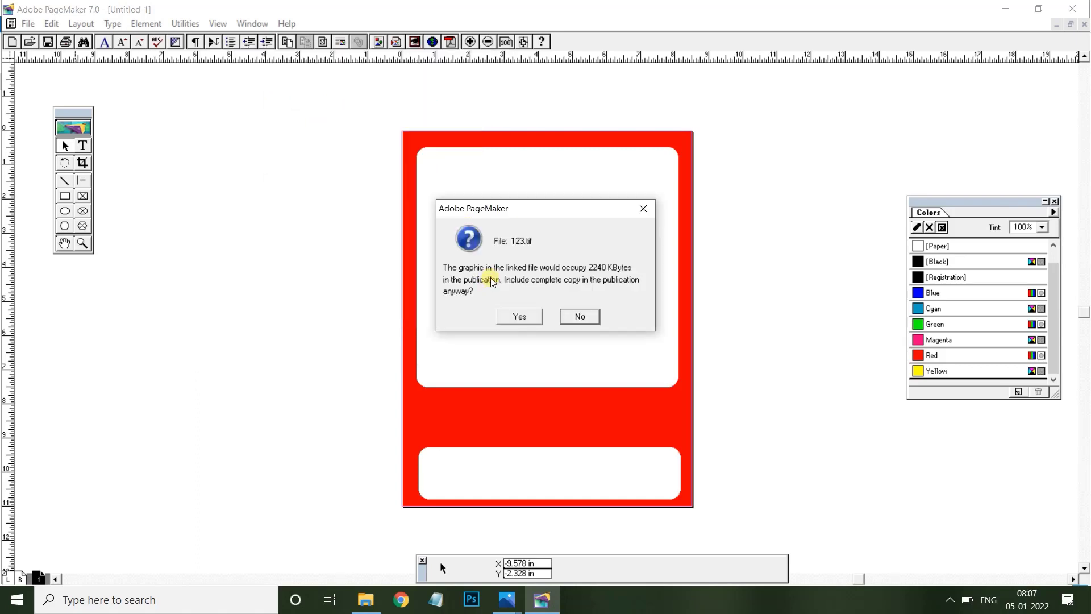
mouse_move(523, 284)
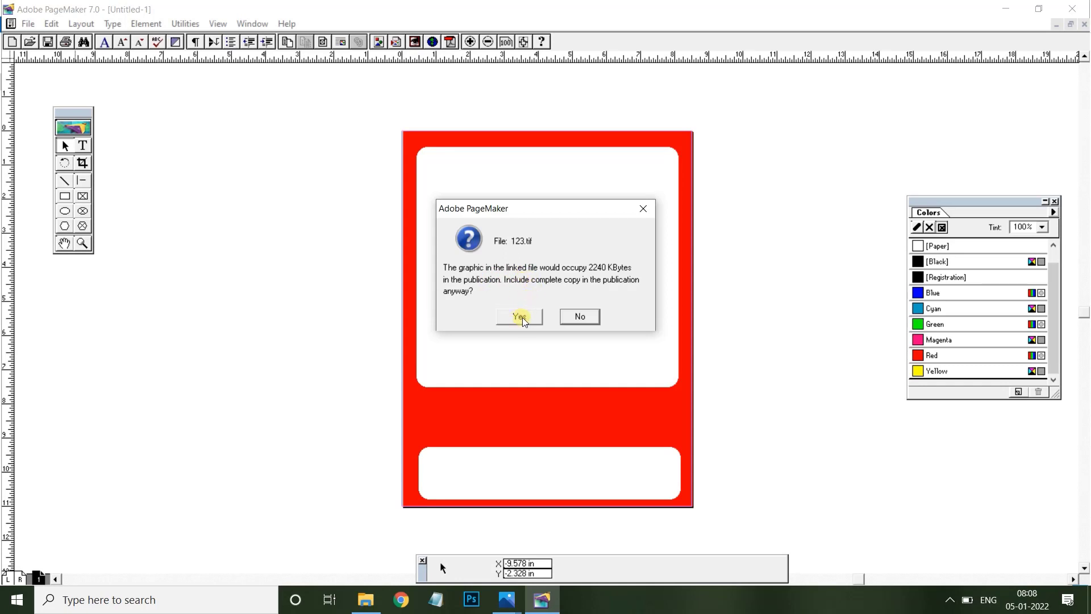
click(519, 317)
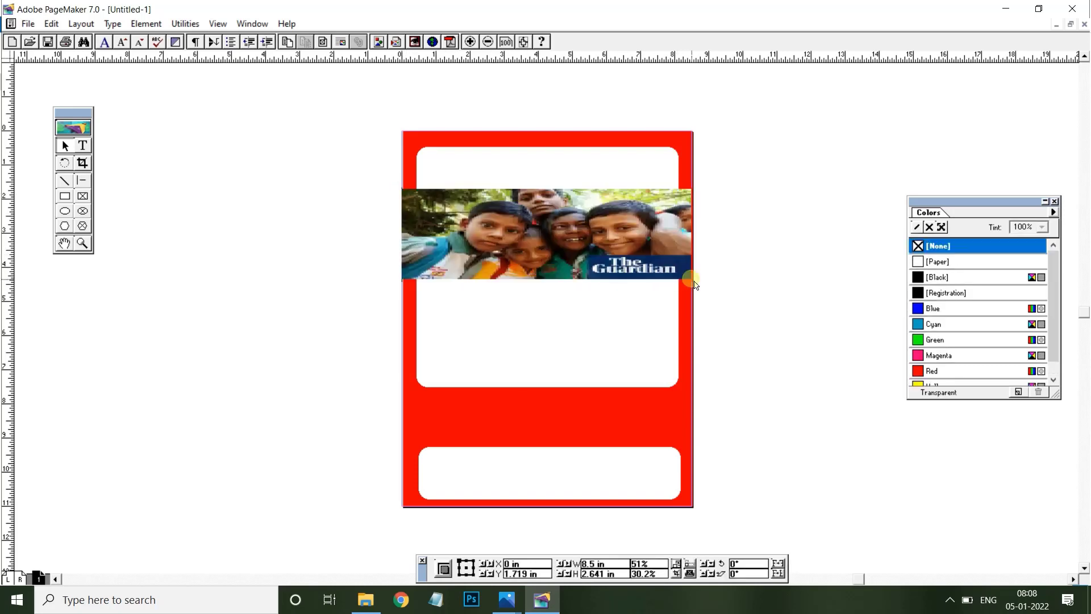
click(543, 250)
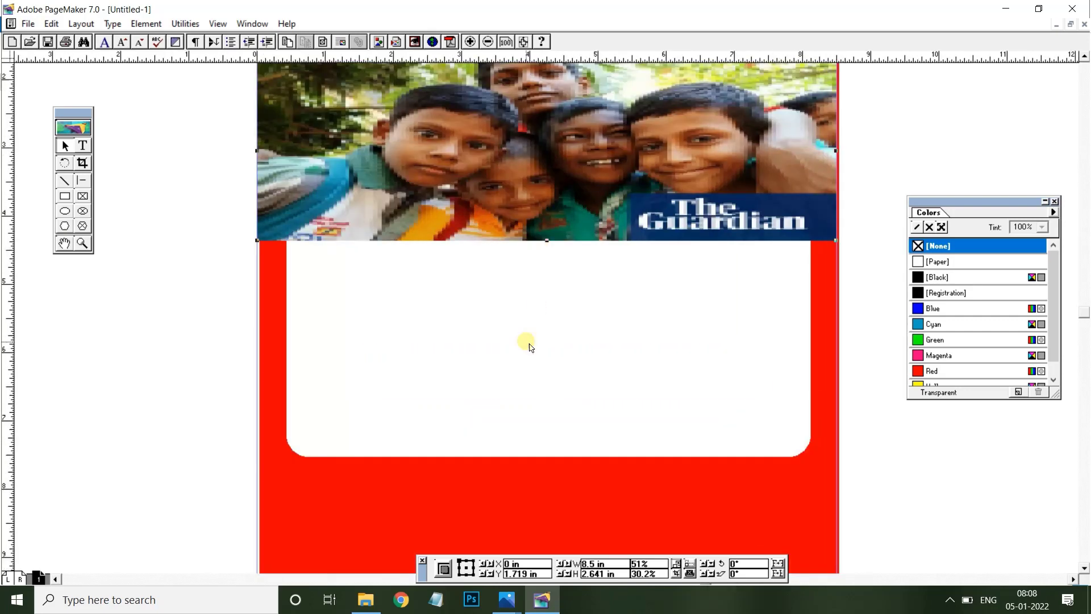
mouse_move(679, 283)
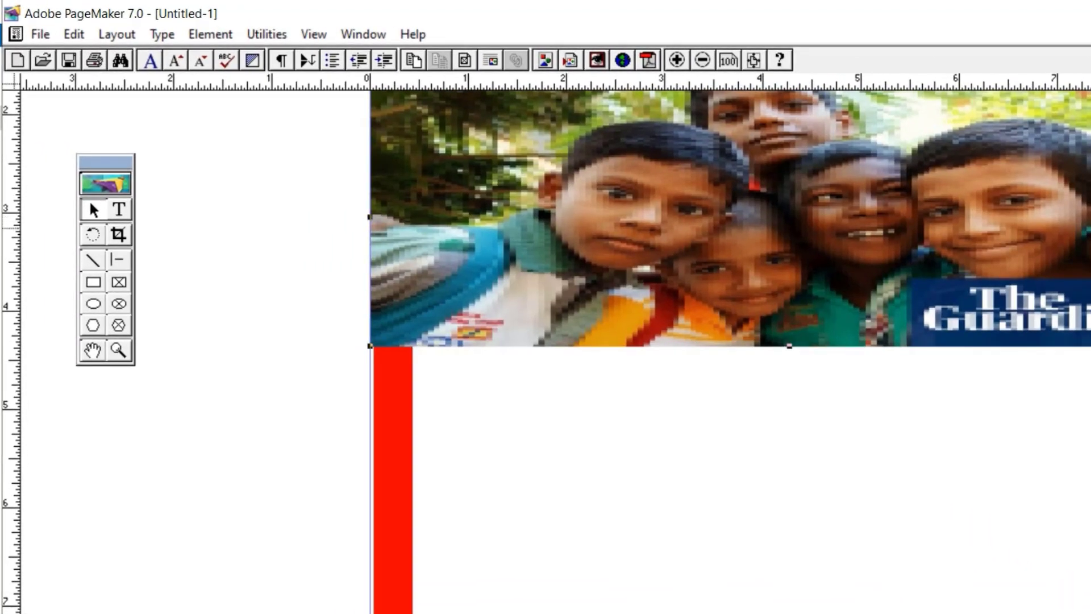
- Set General preferences to display graphics at high resolution
click(39, 33)
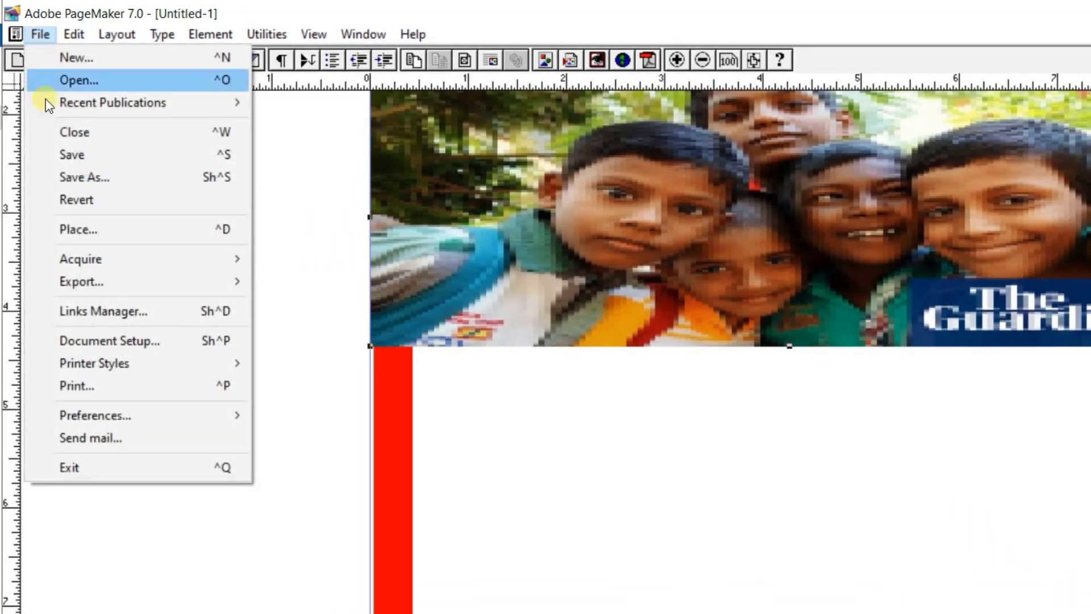
mouse_move(96, 416)
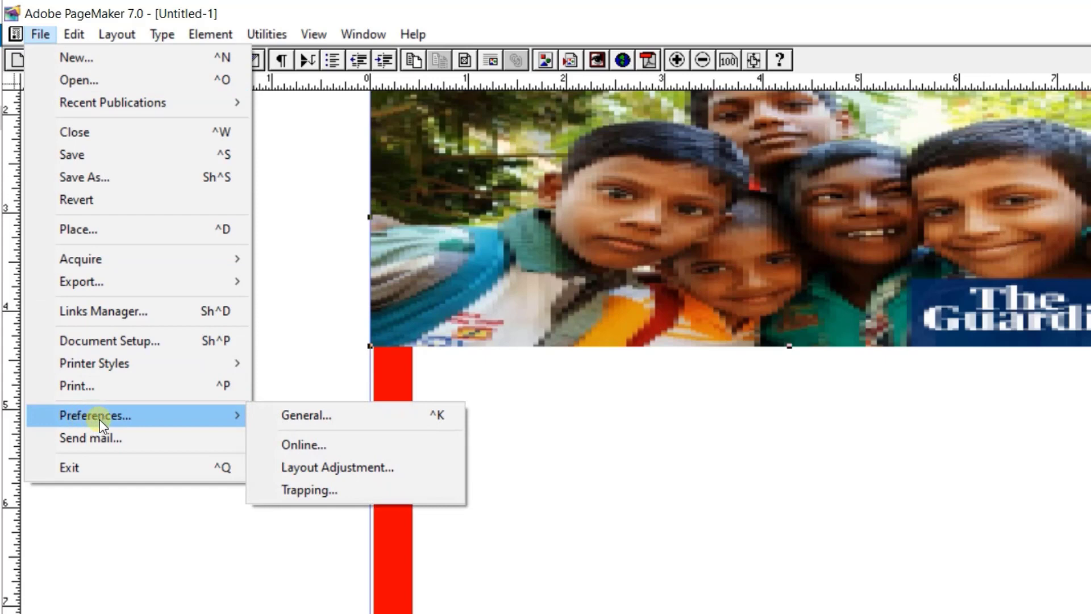
click(305, 415)
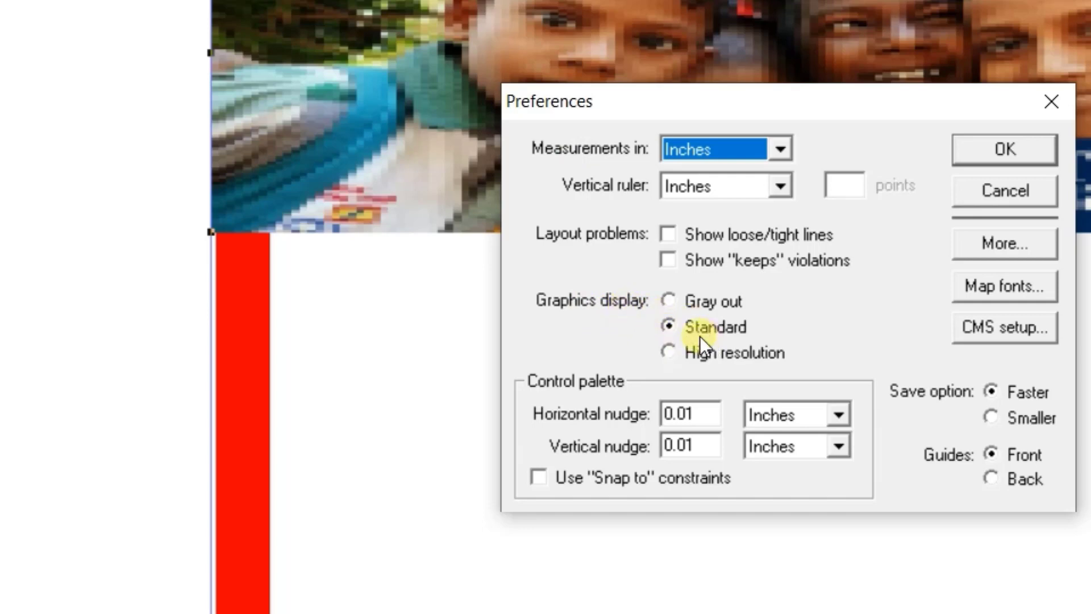
mouse_move(693, 365)
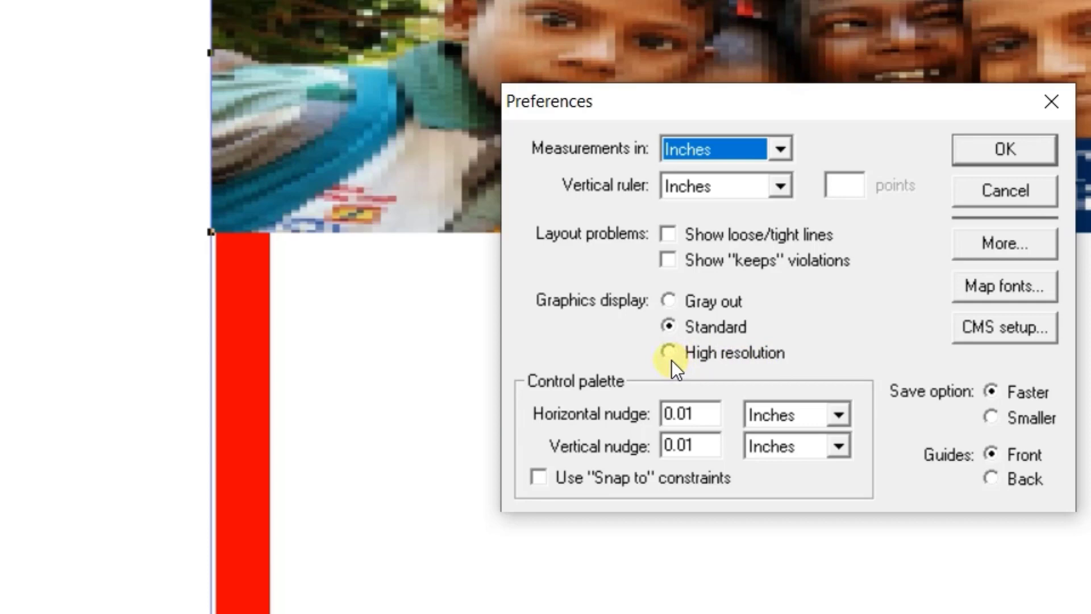
click(668, 353)
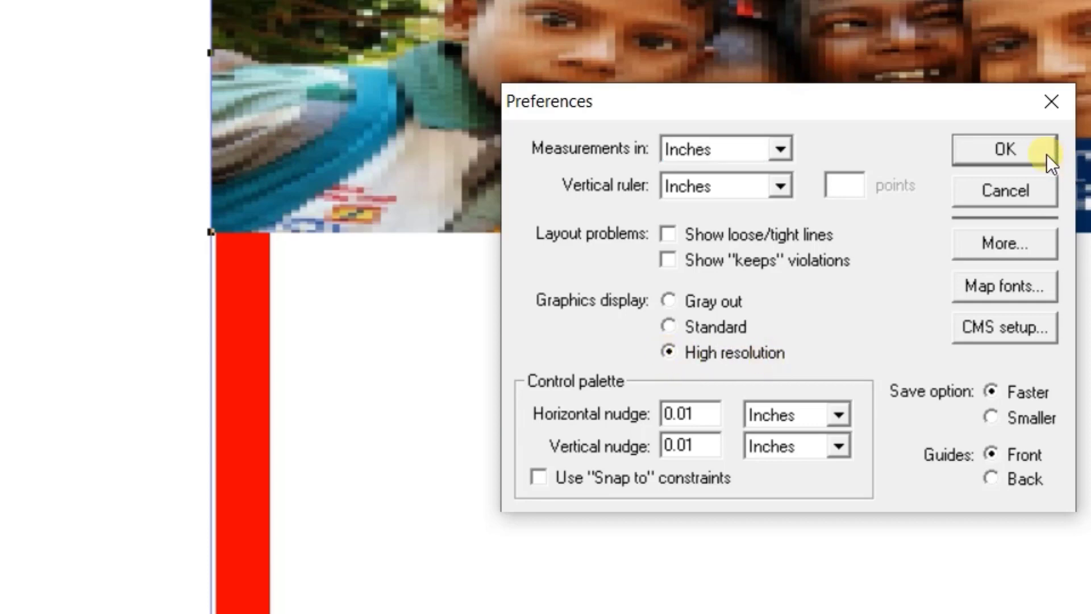
click(1004, 149)
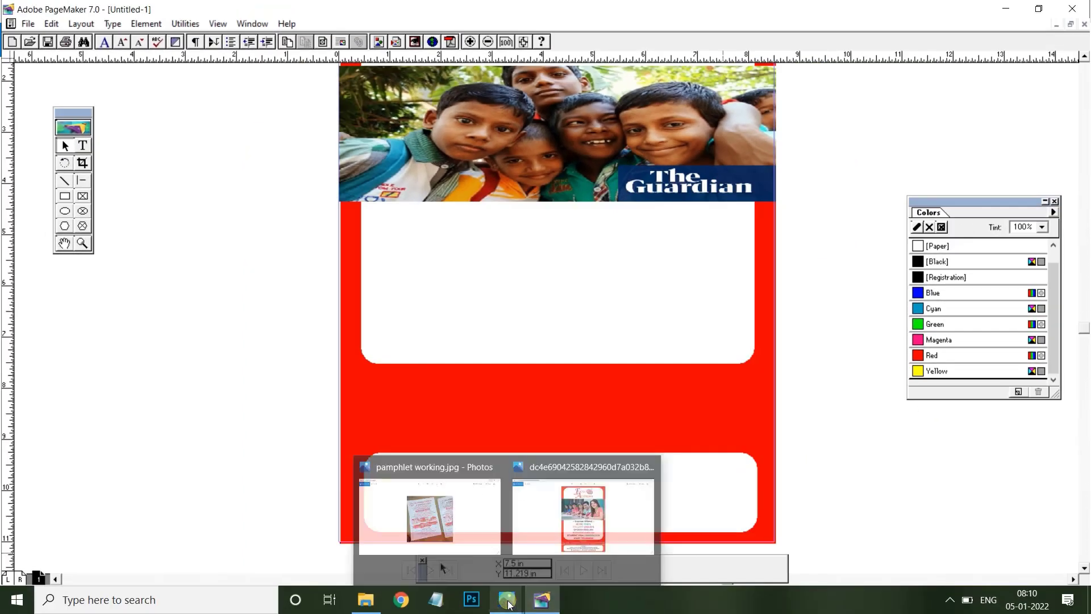
click(582, 512)
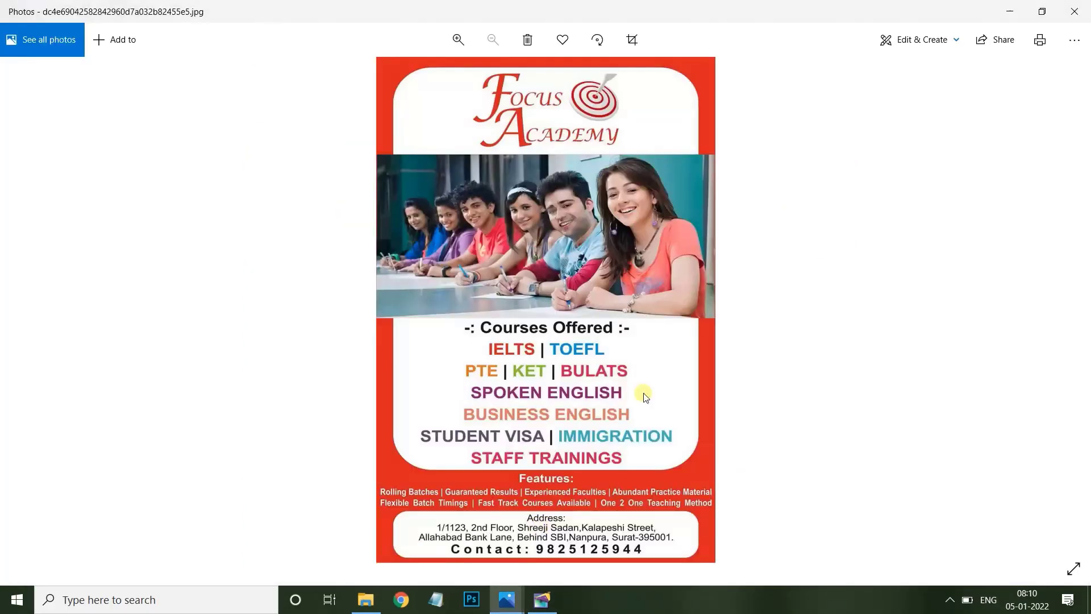
mouse_move(532, 110)
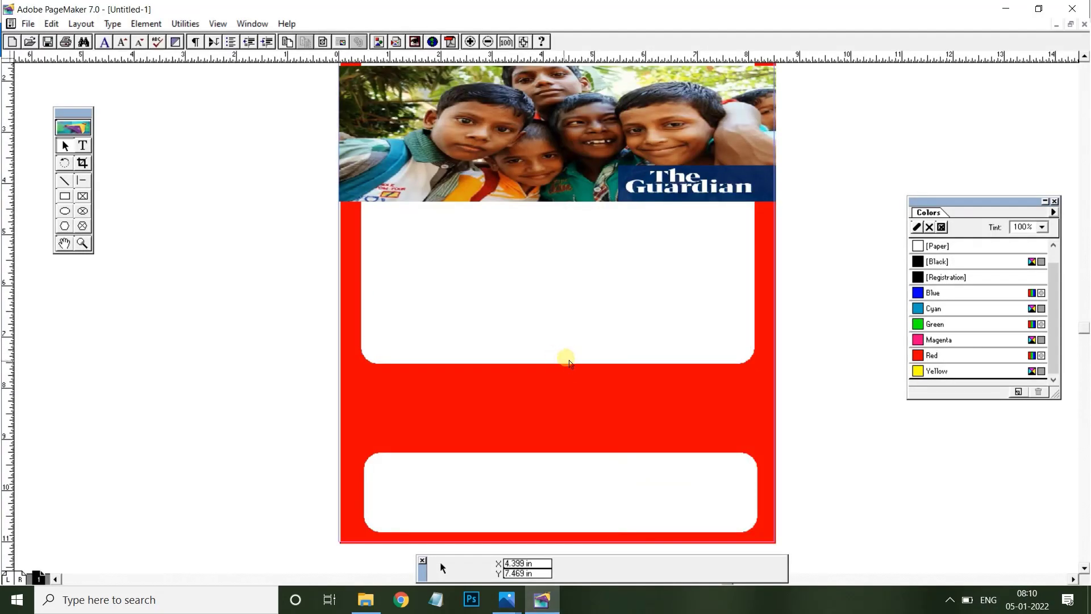
mouse_move(592, 324)
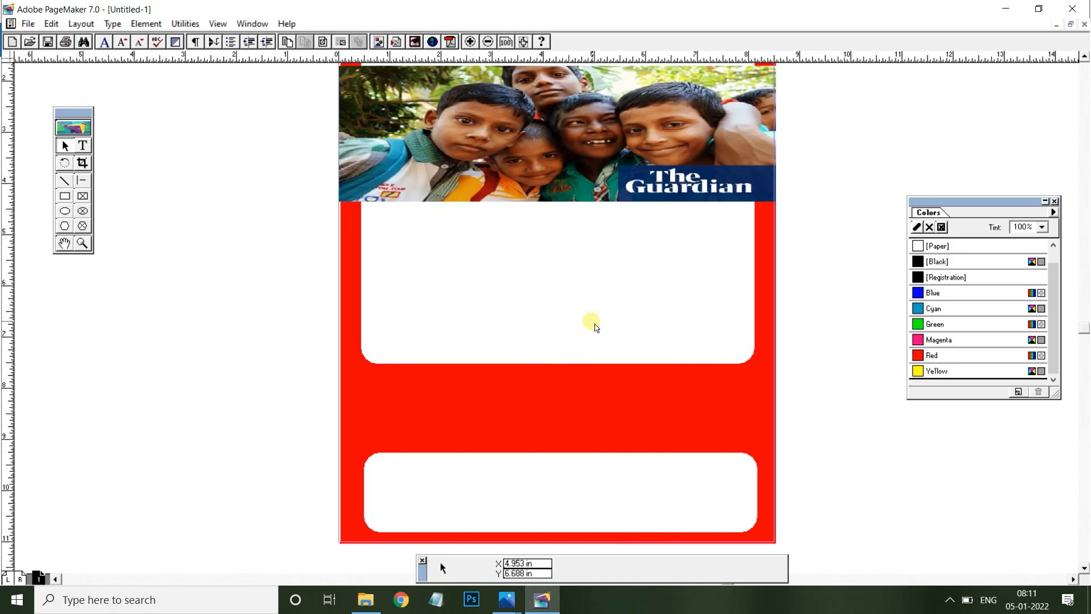
mouse_move(1082, 331)
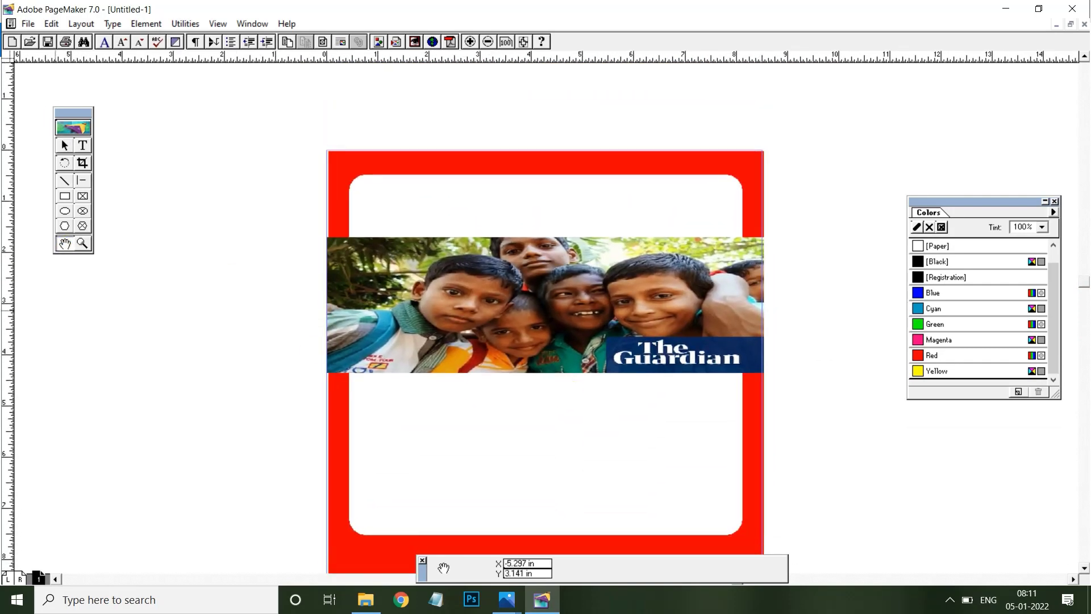
- Enter 'Focus Academy' in the top white panel and enlarge it to heading size from the size list
text(Foo)
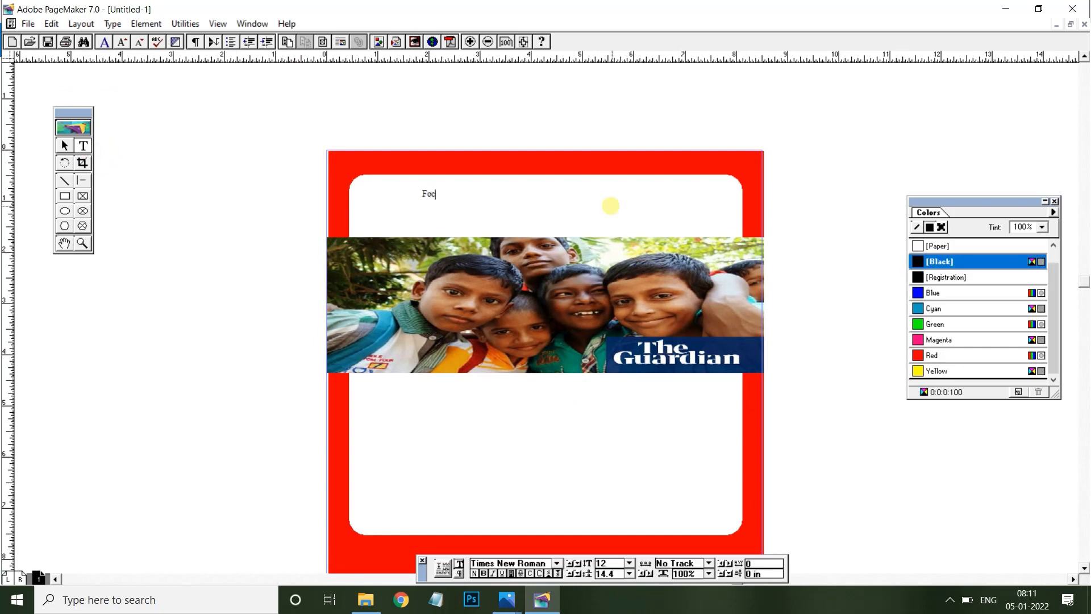
text(us)
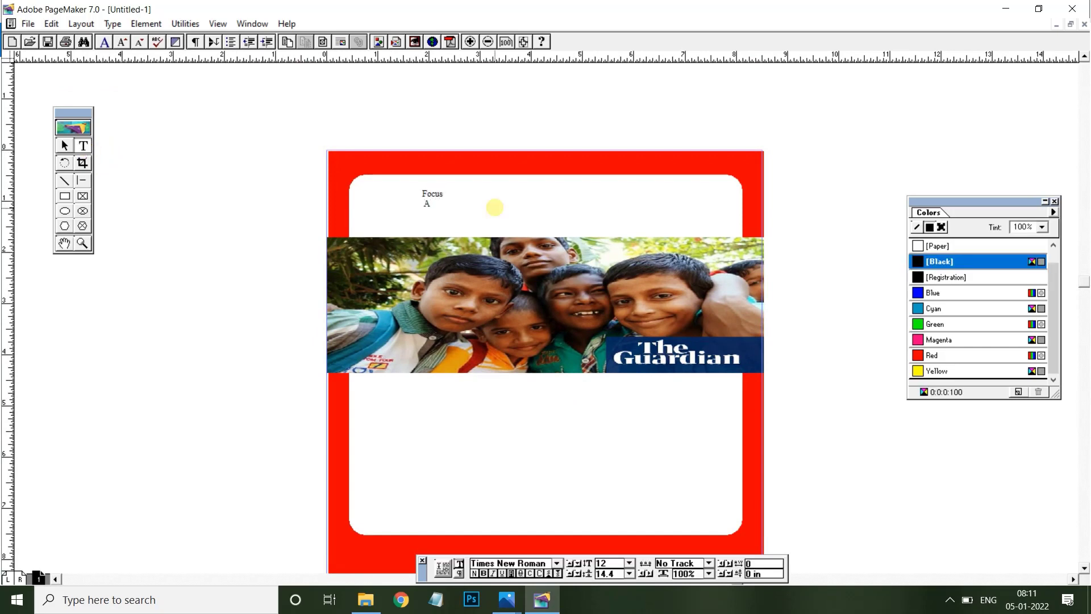
text(cademy)
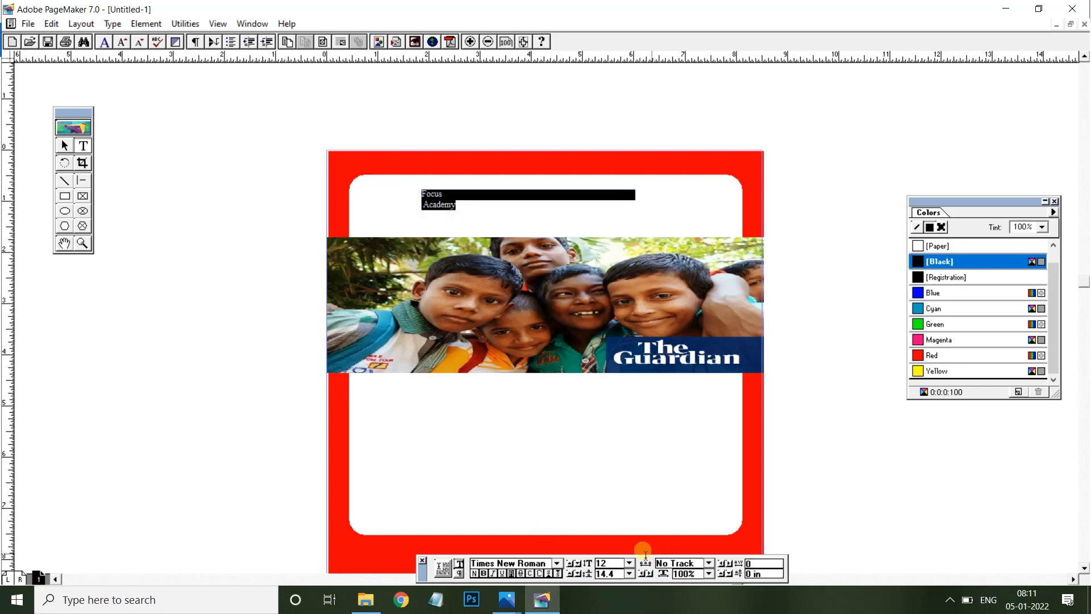
click(628, 563)
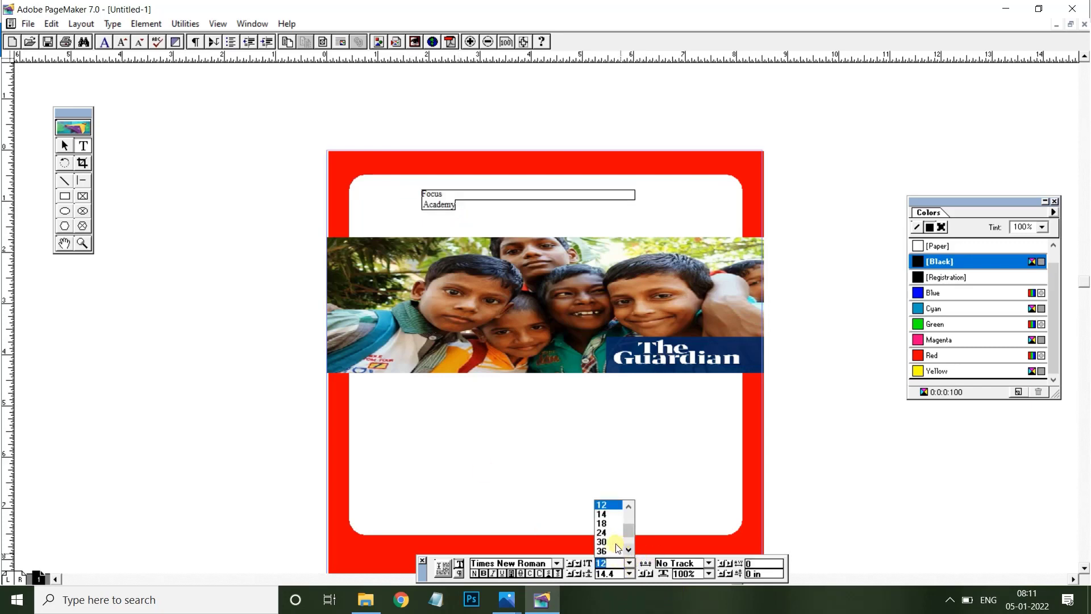
click(601, 541)
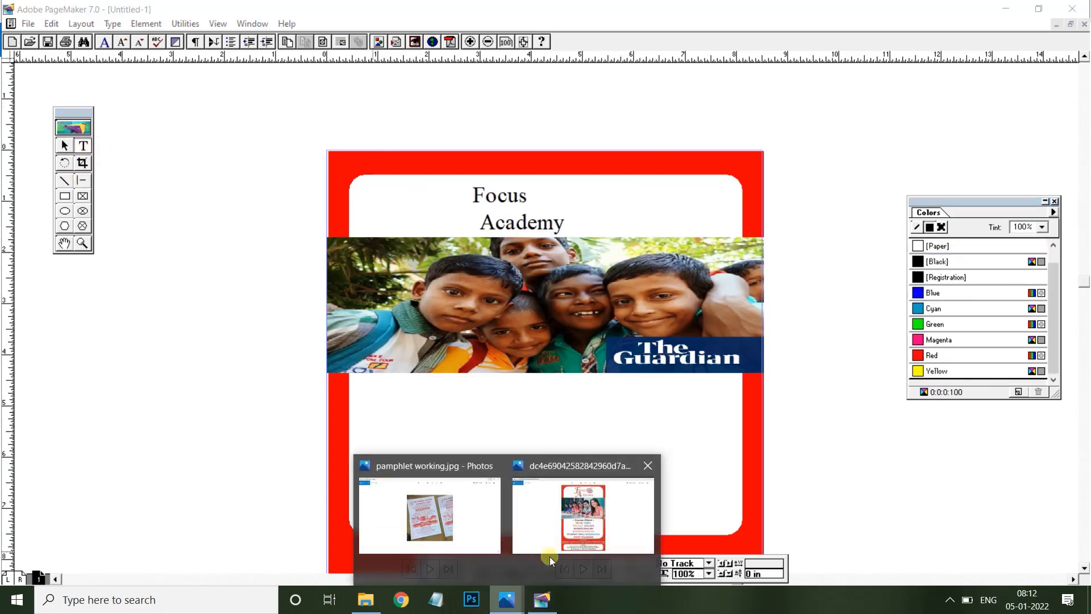
- After checking the reference flyer, apply a Kozuka typeface to the initial F via Type > Font
click(583, 515)
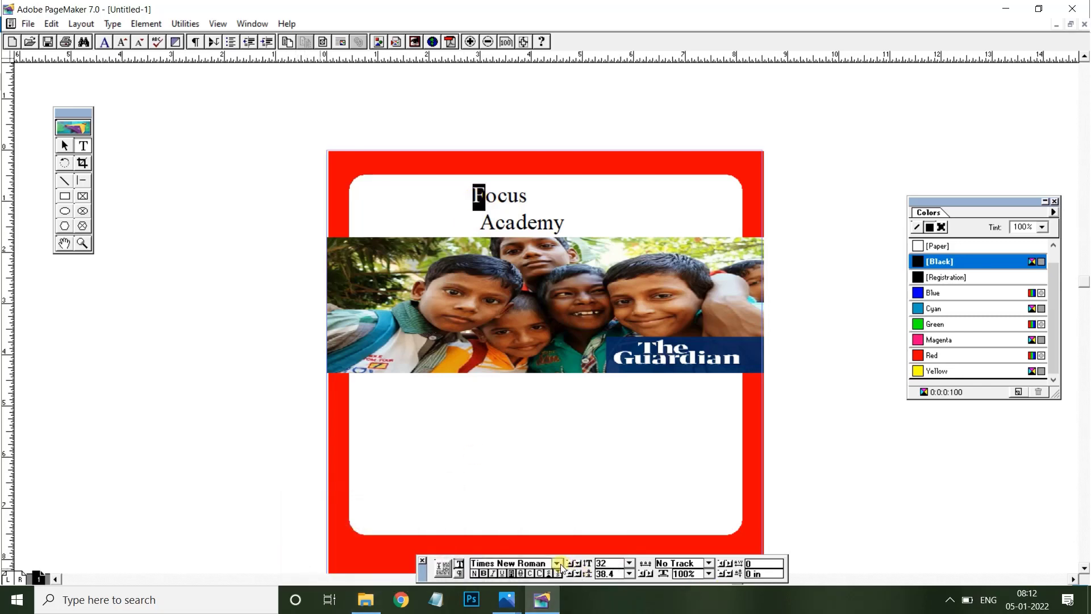
click(557, 565)
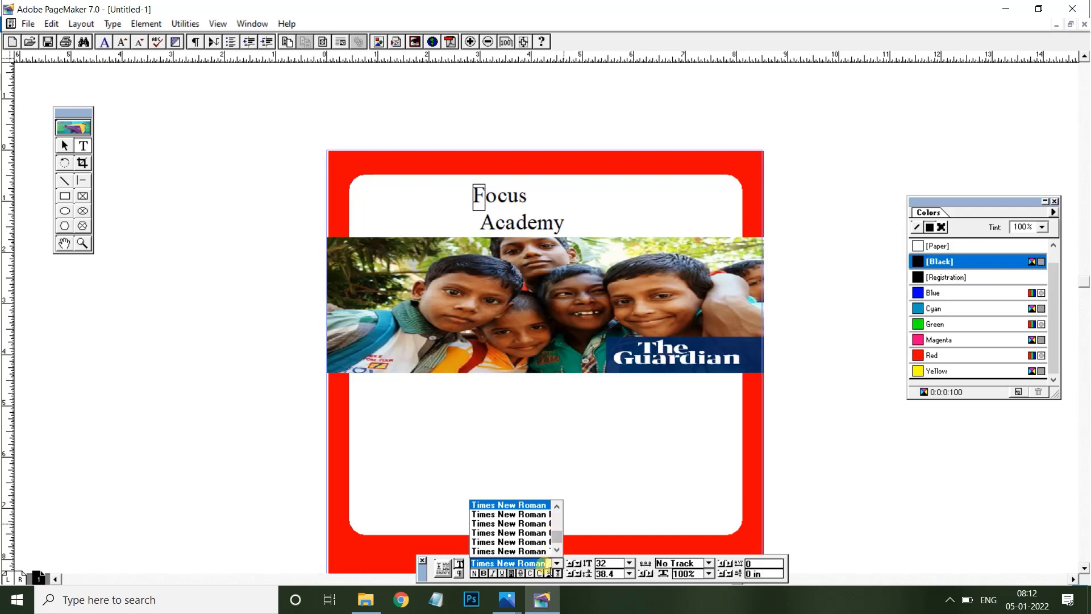
click(113, 23)
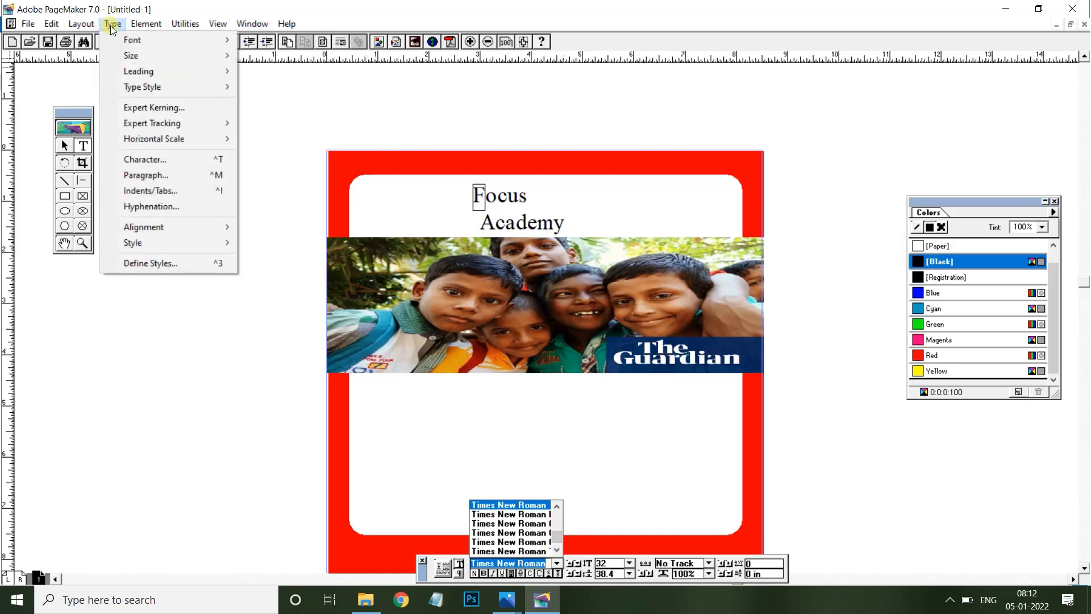
click(132, 40)
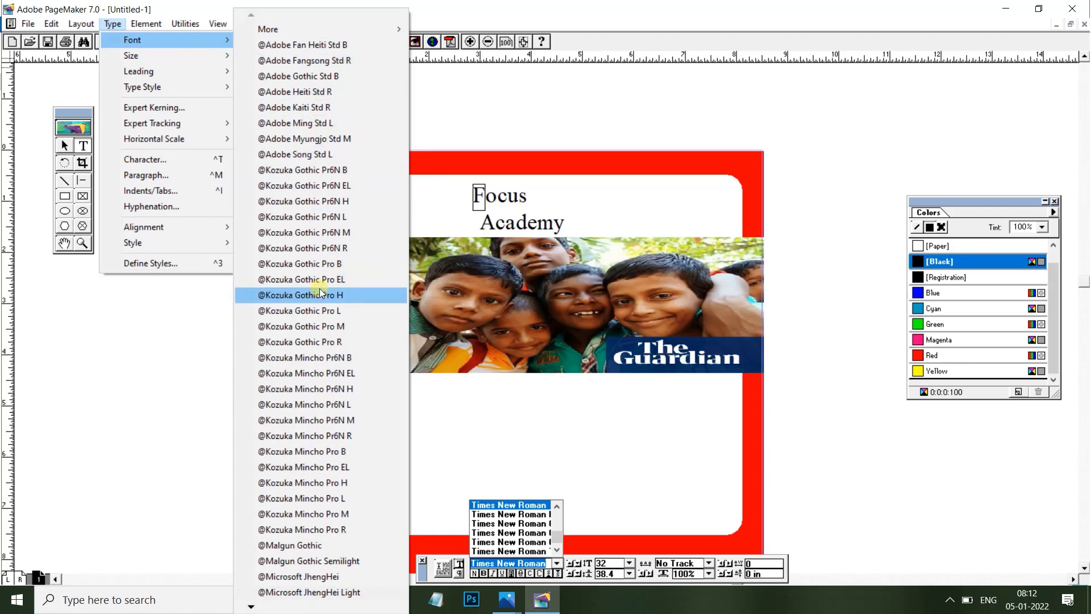
mouse_move(321, 279)
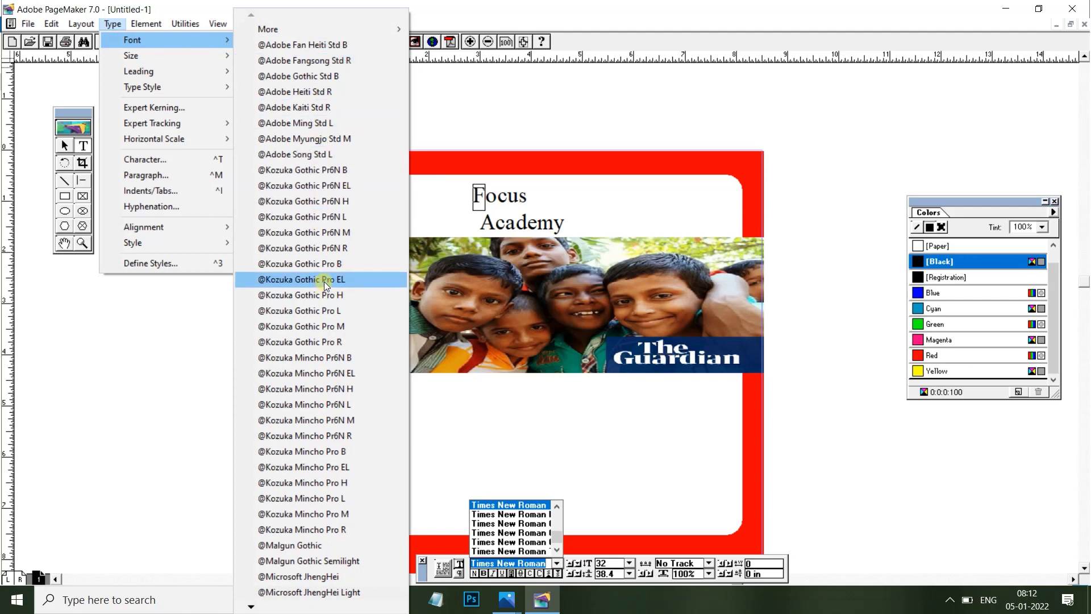
mouse_move(331, 373)
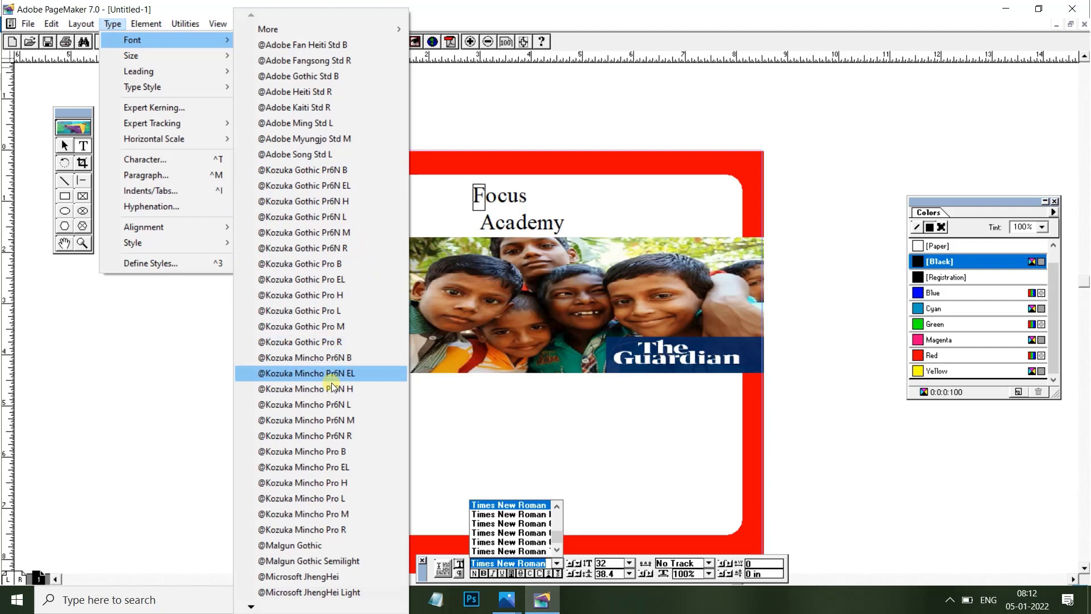
mouse_move(333, 436)
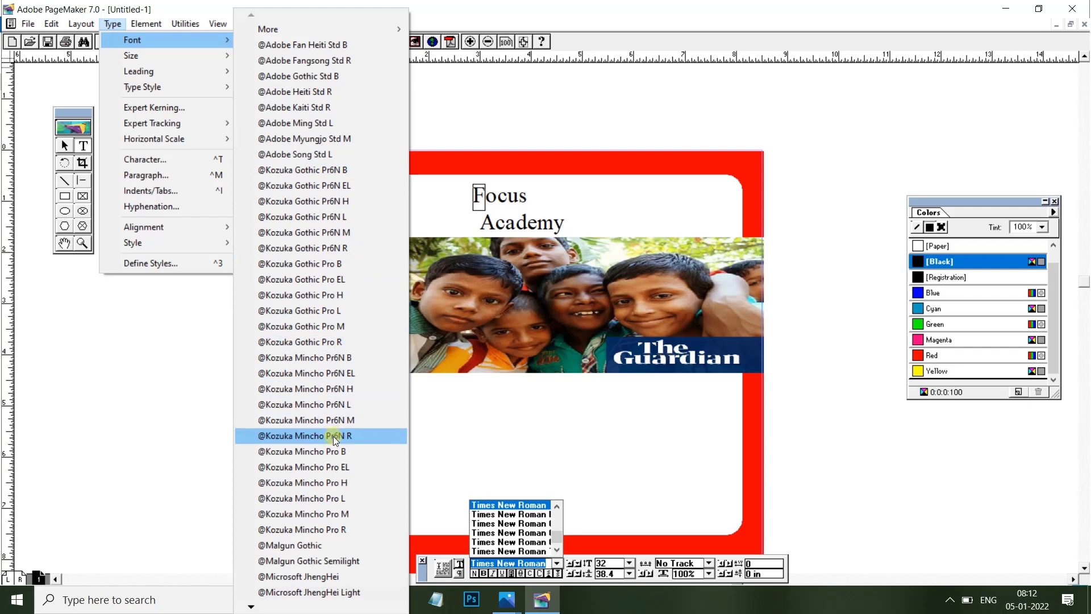
mouse_move(302, 326)
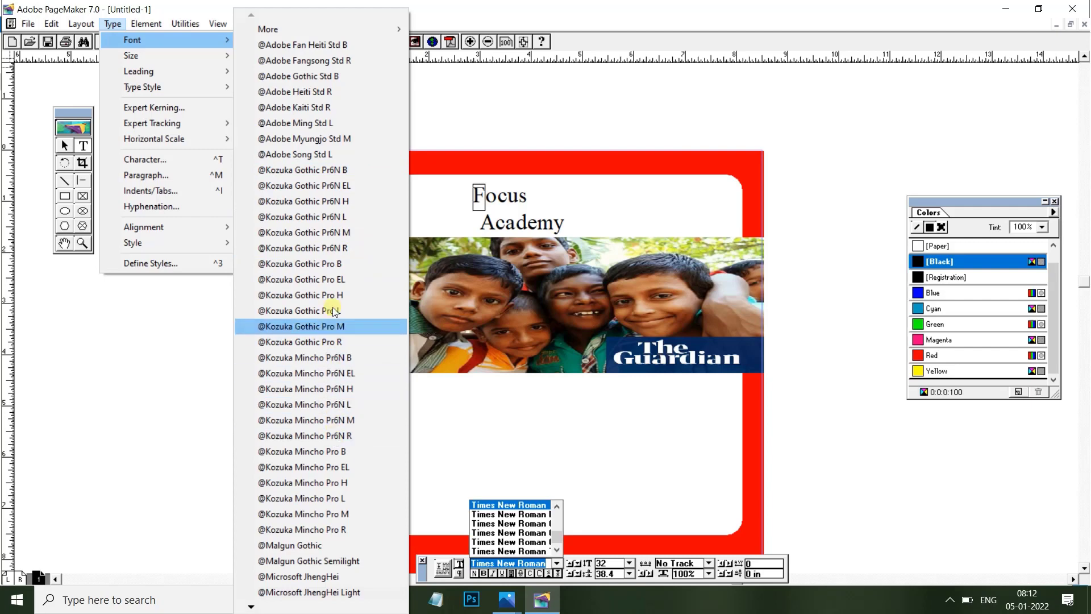
mouse_move(334, 389)
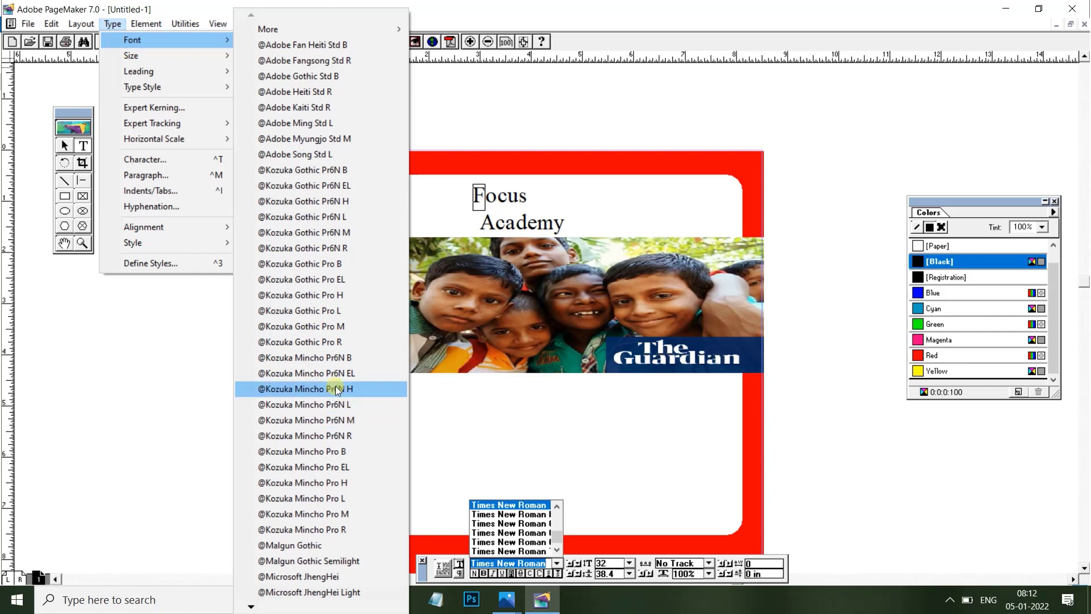
click(327, 389)
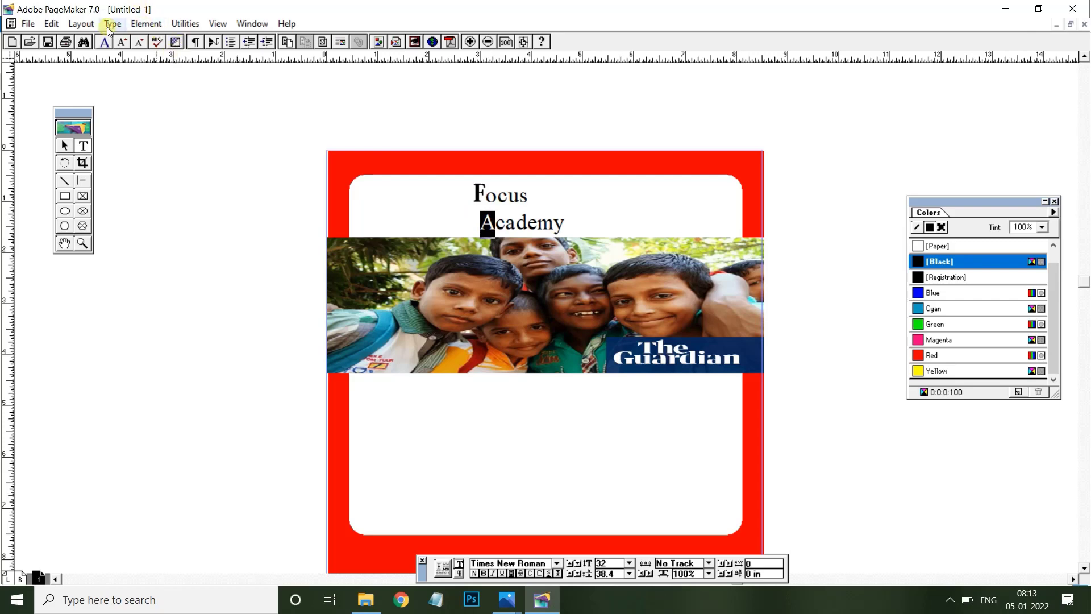
click(113, 23)
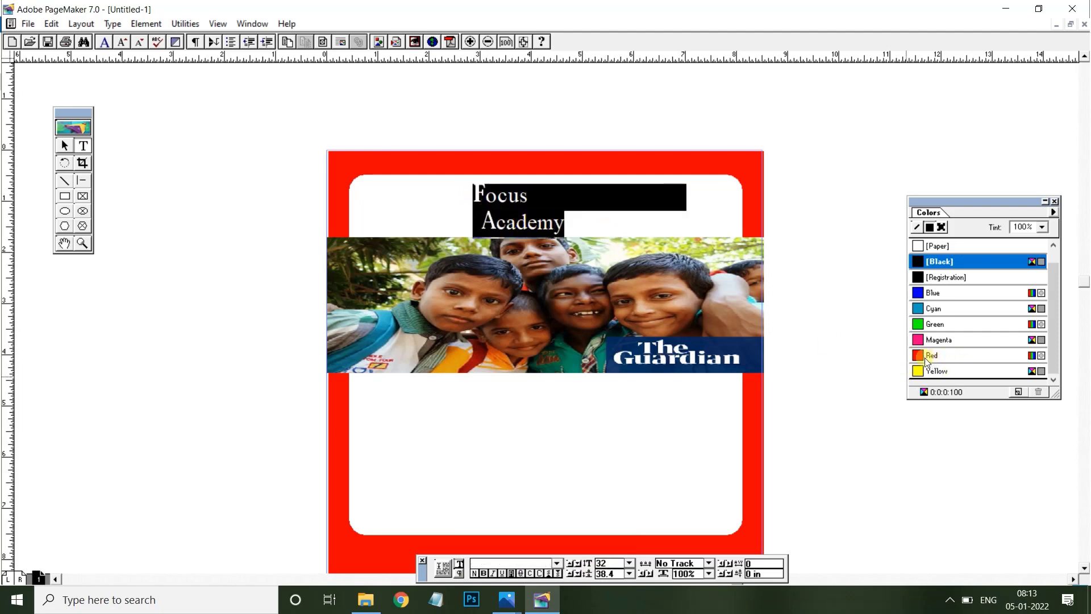
- Colour the title black in the Colors palette and apply Bold/Italic to the initials F and A
click(933, 355)
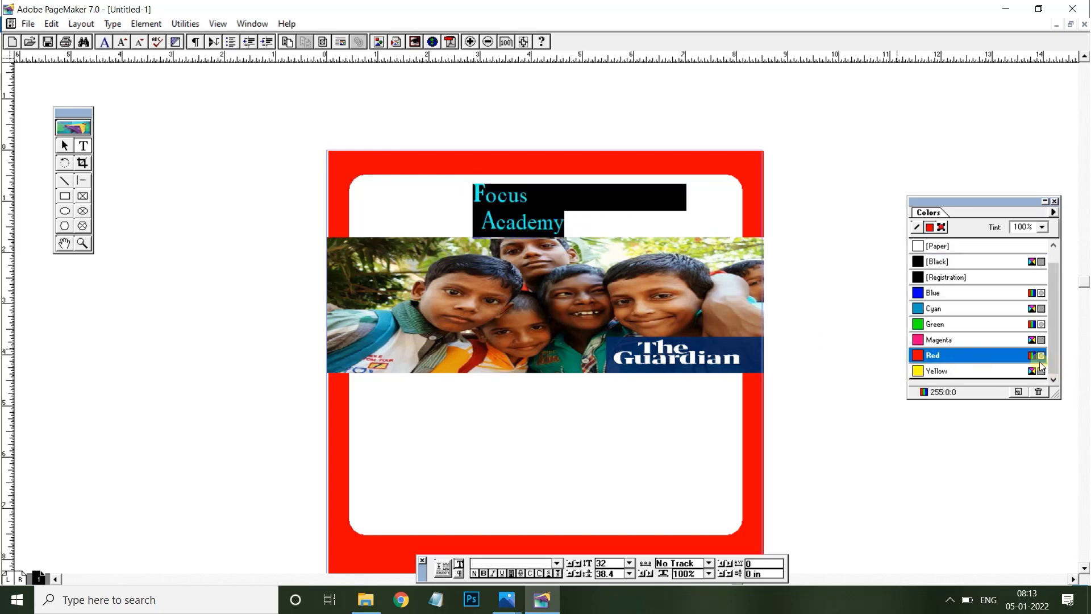
click(938, 261)
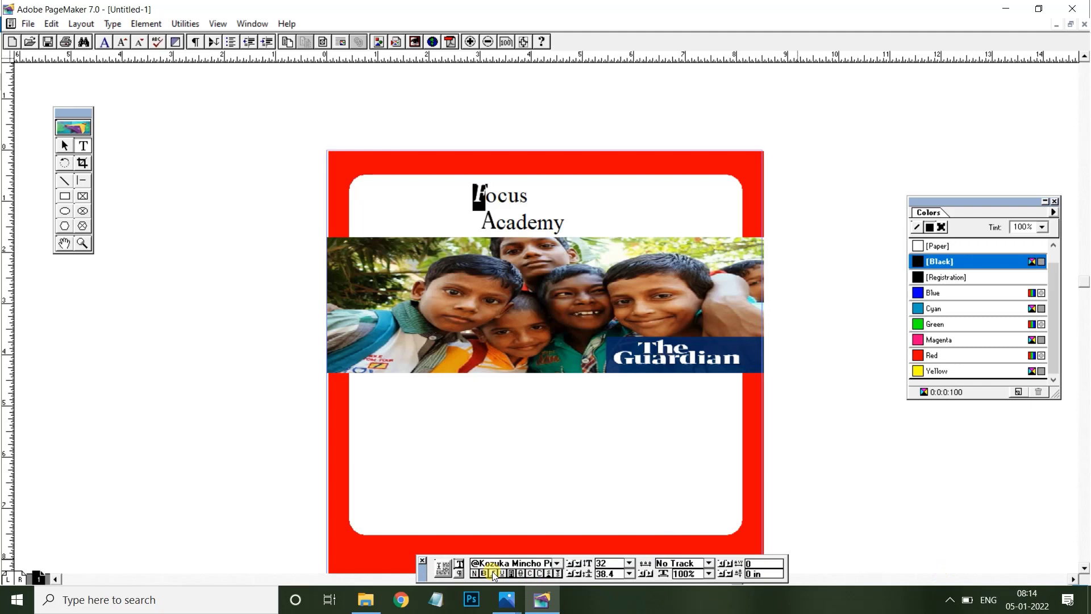
click(485, 222)
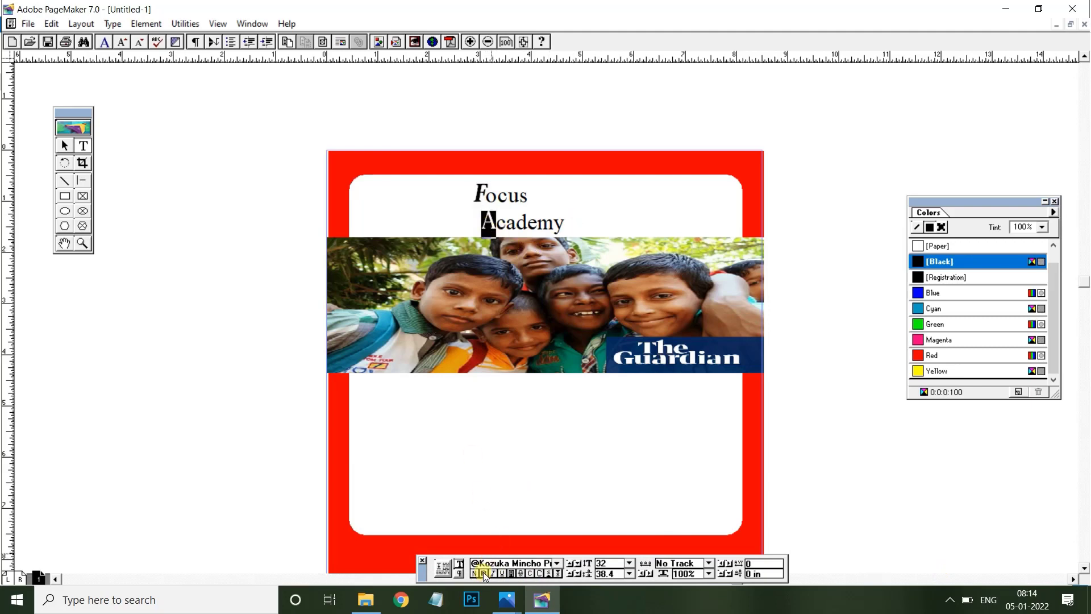
click(506, 599)
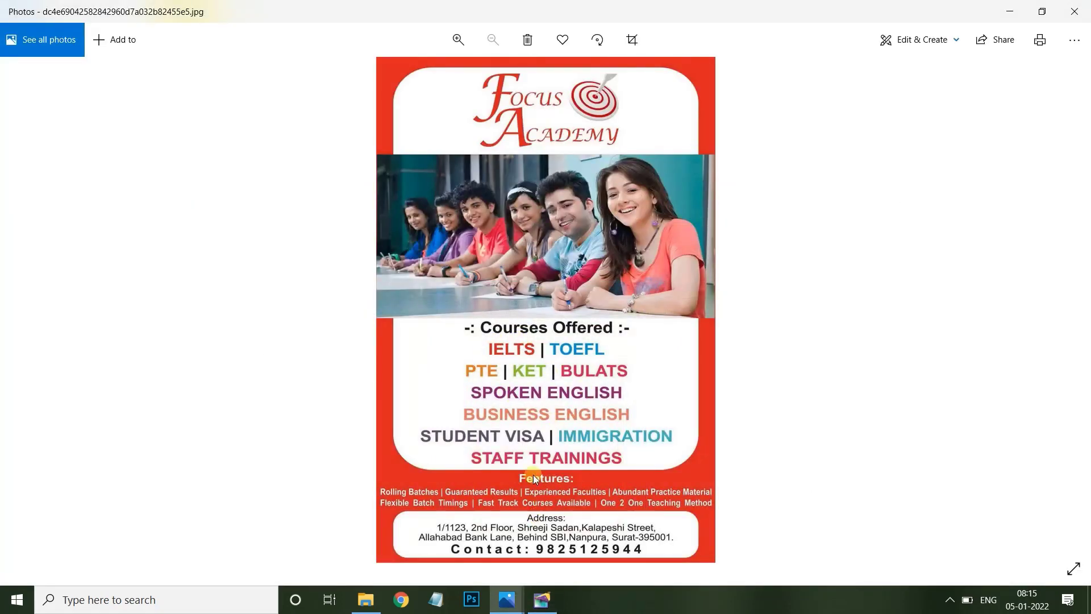
mouse_move(533, 451)
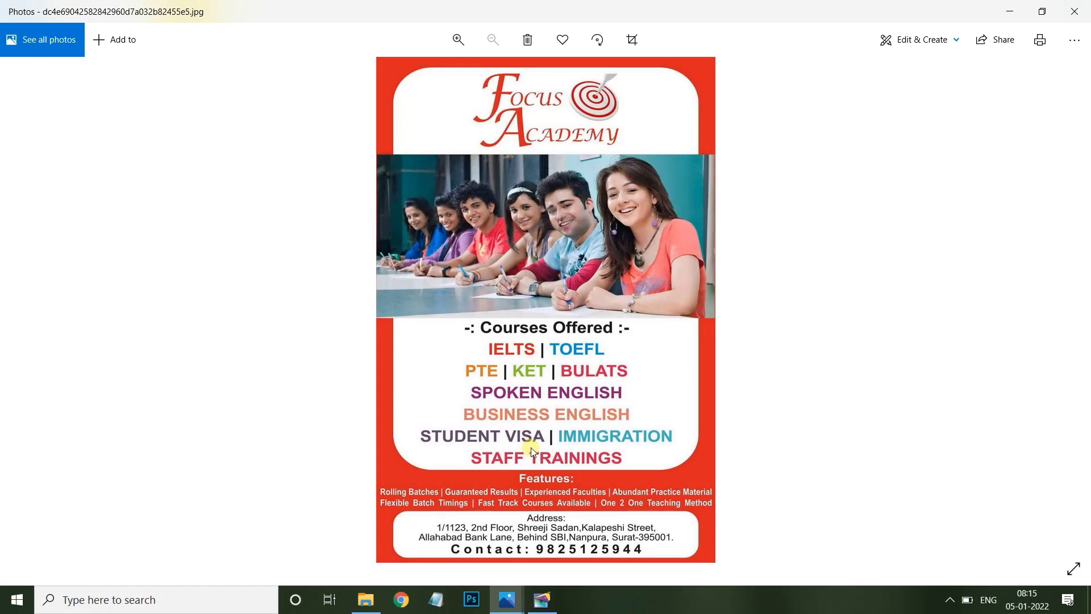
click(541, 599)
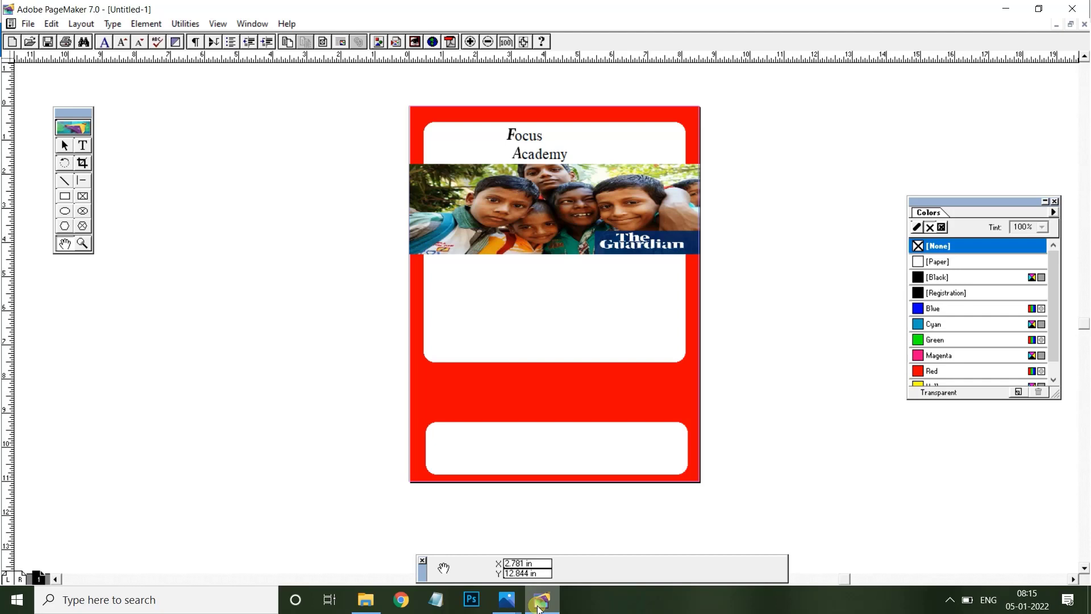
mouse_move(798, 402)
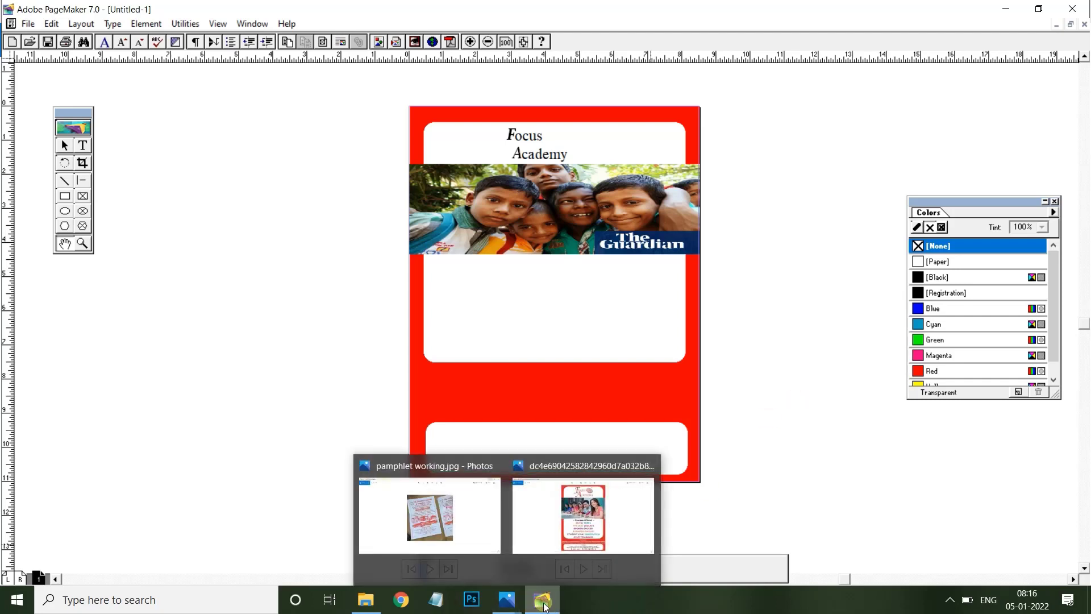
mouse_move(582, 519)
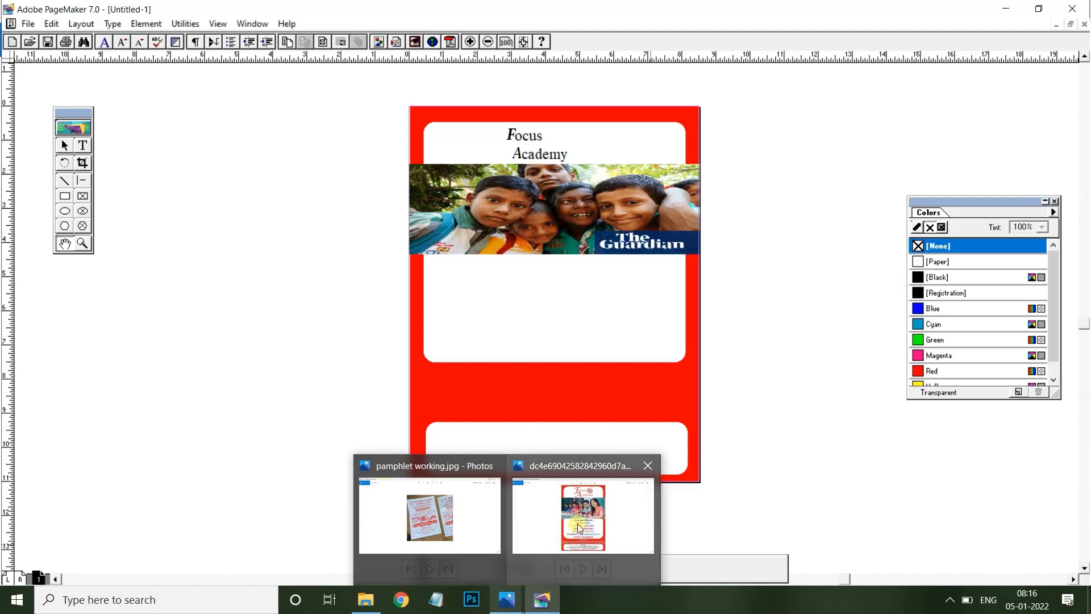
- Bring the Focus Academy reference flyer back up in Photos for comparison
click(582, 515)
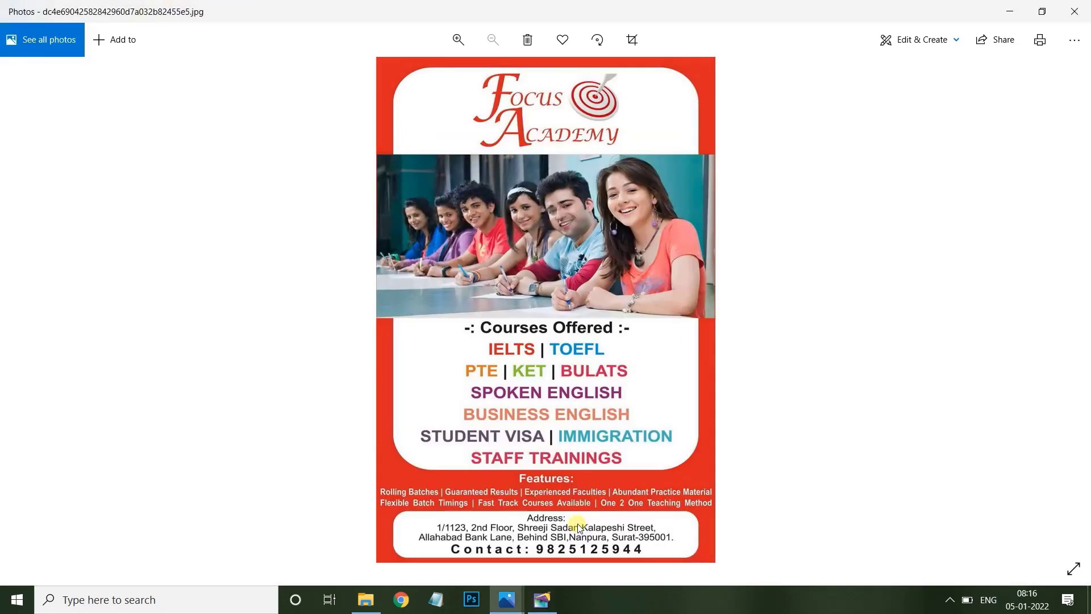
mouse_move(662, 281)
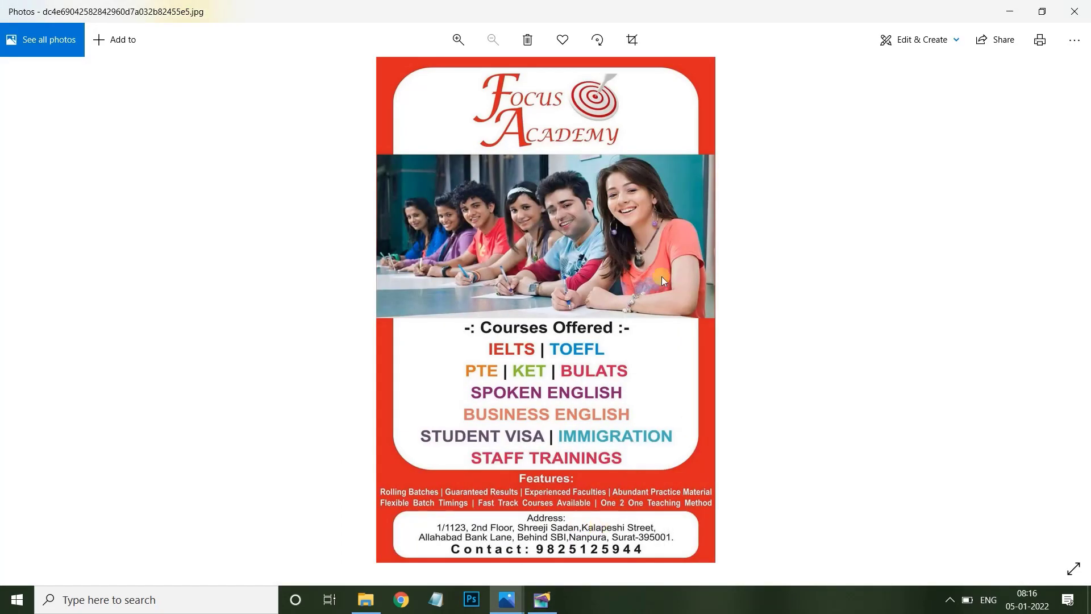
mouse_move(427, 46)
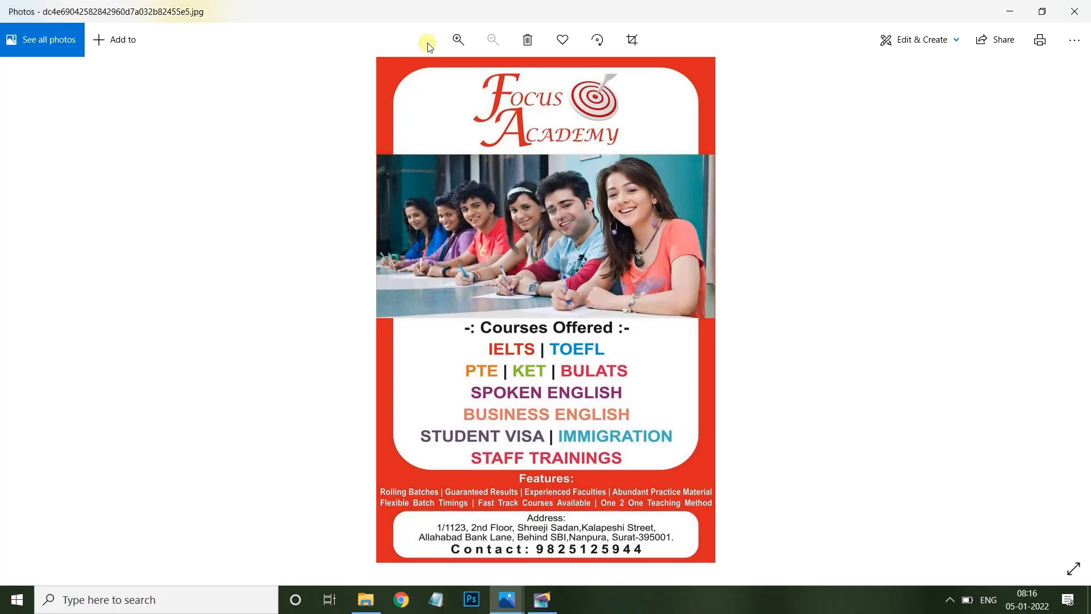
mouse_move(386, 67)
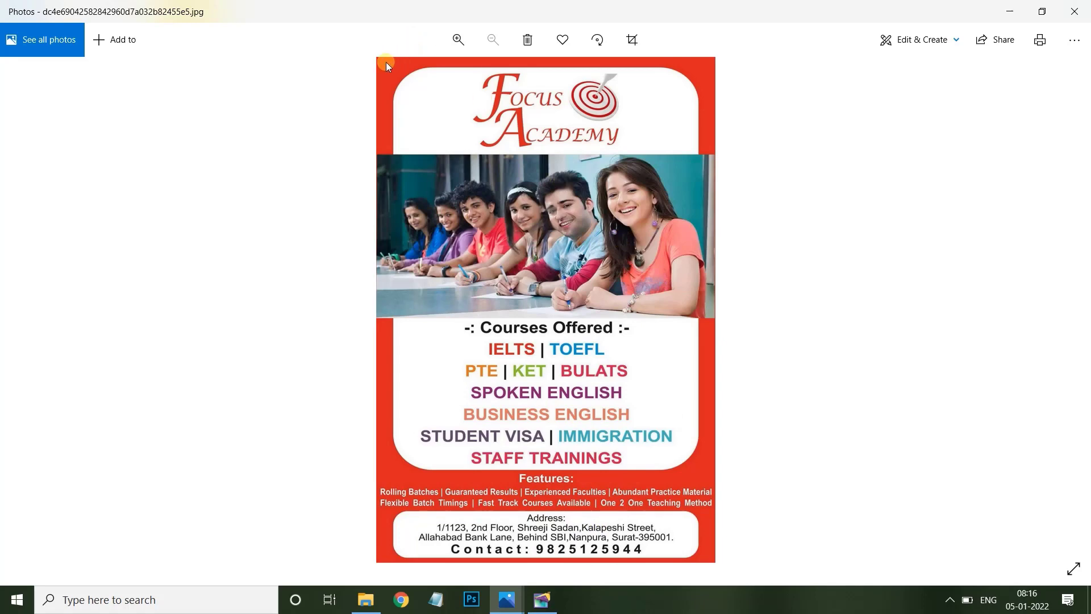
mouse_move(365, 599)
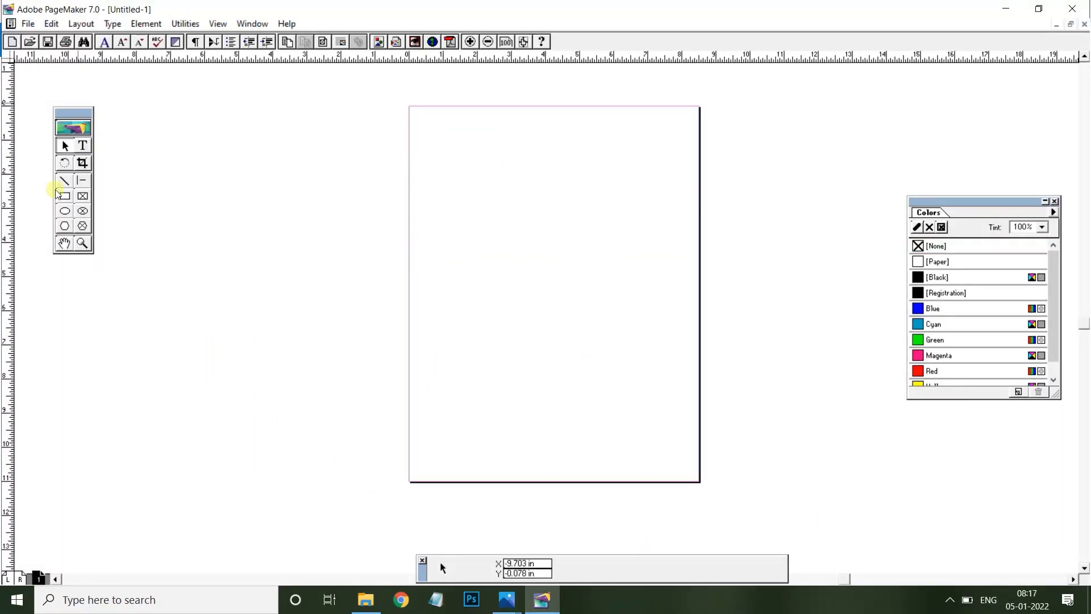
- Keep square rectangle corners and draw a rectangle nearly filling the blank page
double_click(64, 196)
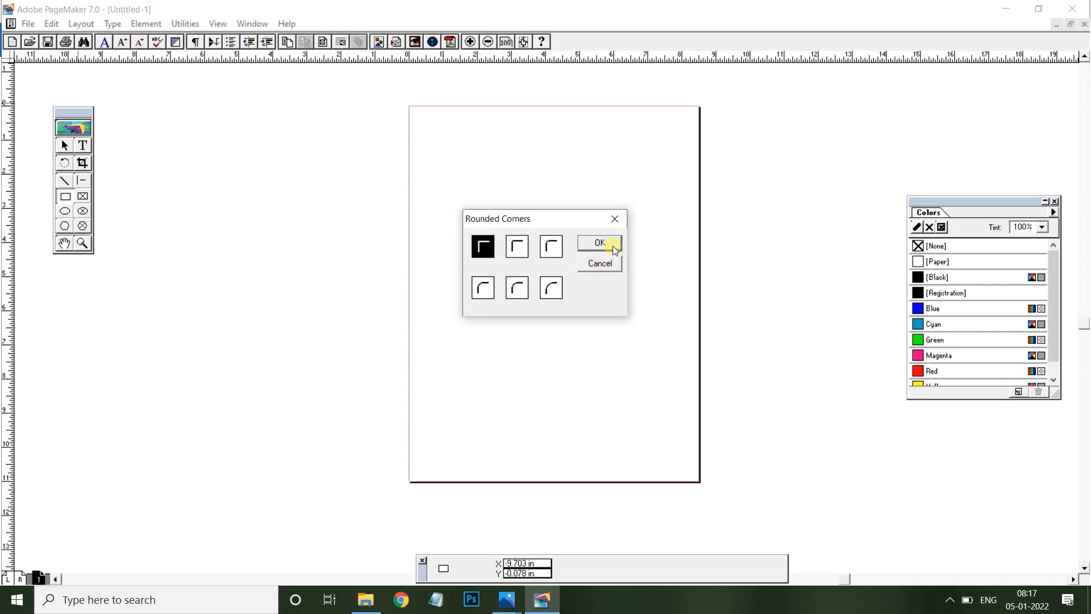
click(597, 242)
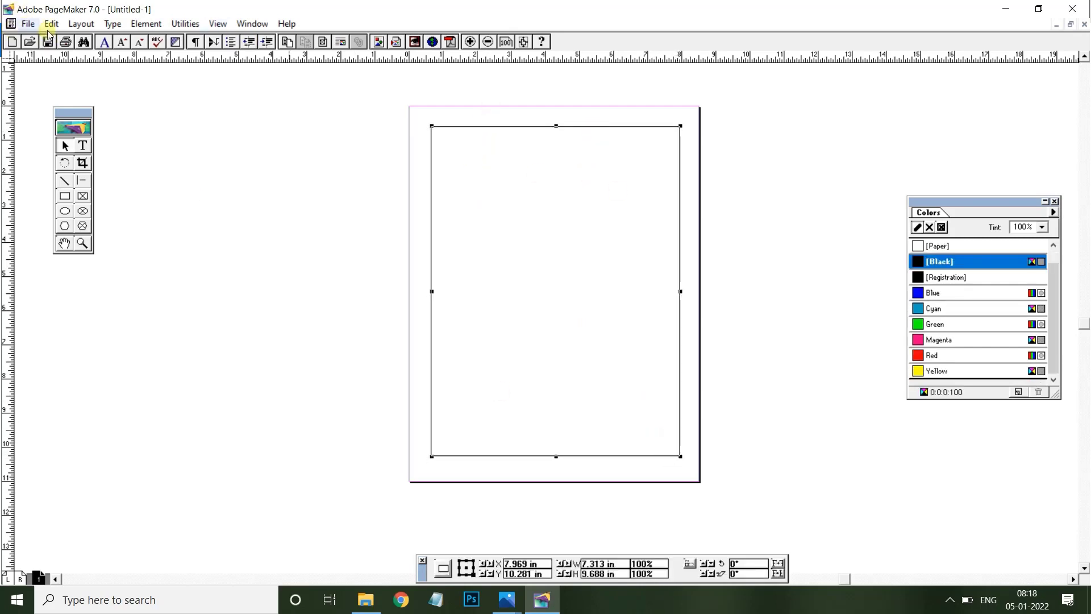
click(145, 23)
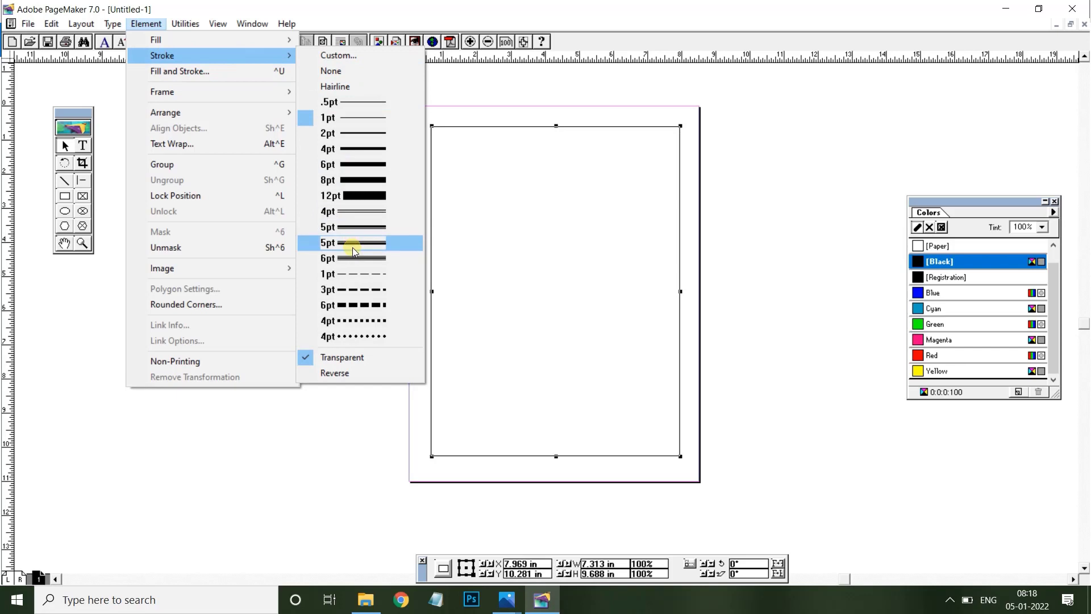
mouse_move(346, 246)
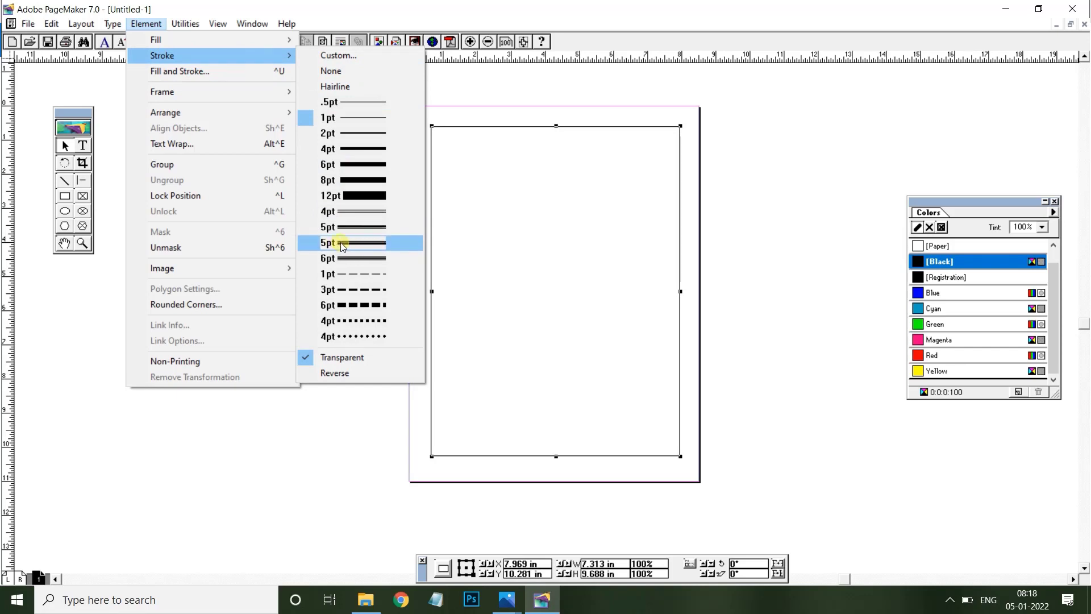
- Give the rectangle a 5pt double outline and colour it red in the Colors palette
click(341, 244)
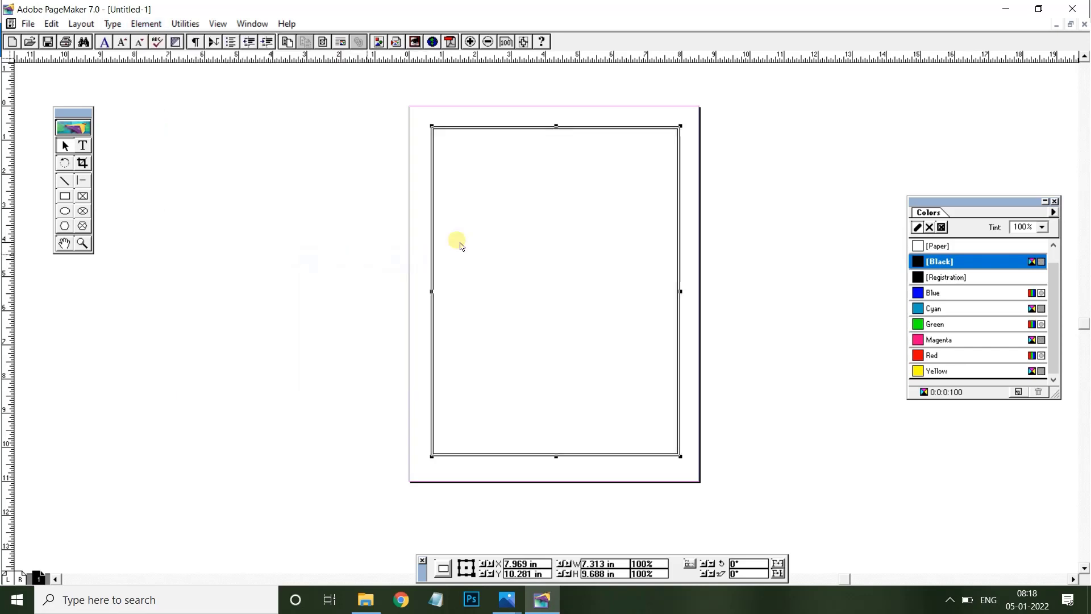
click(482, 132)
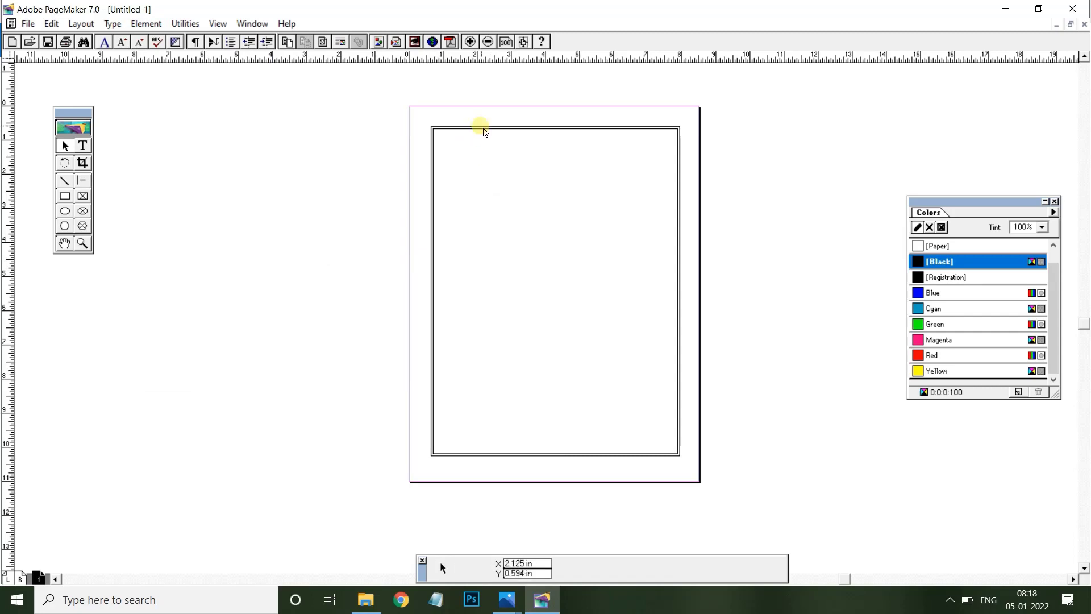
click(485, 131)
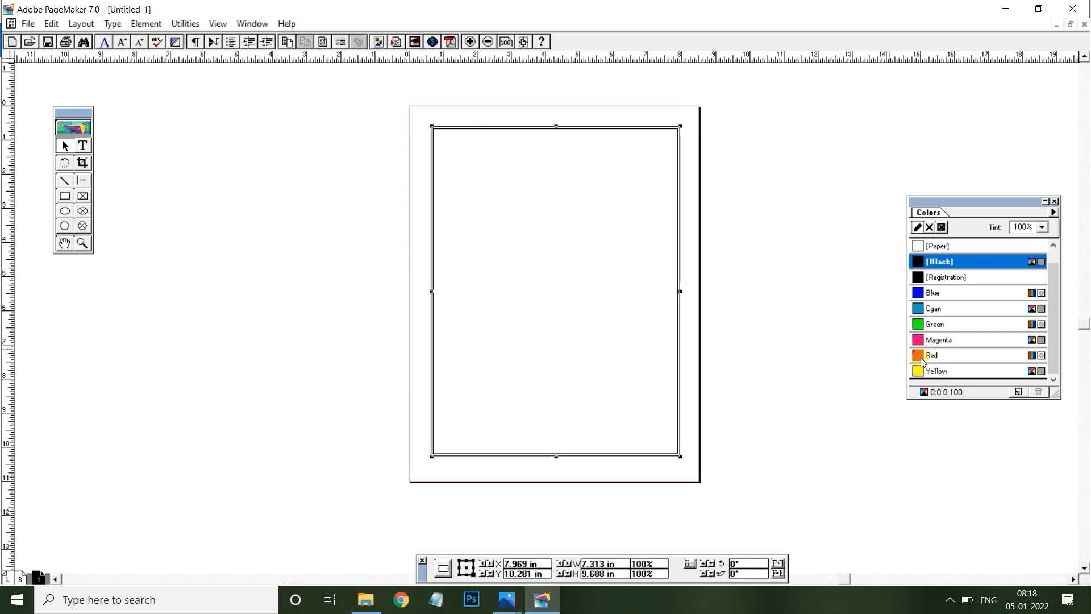
click(932, 354)
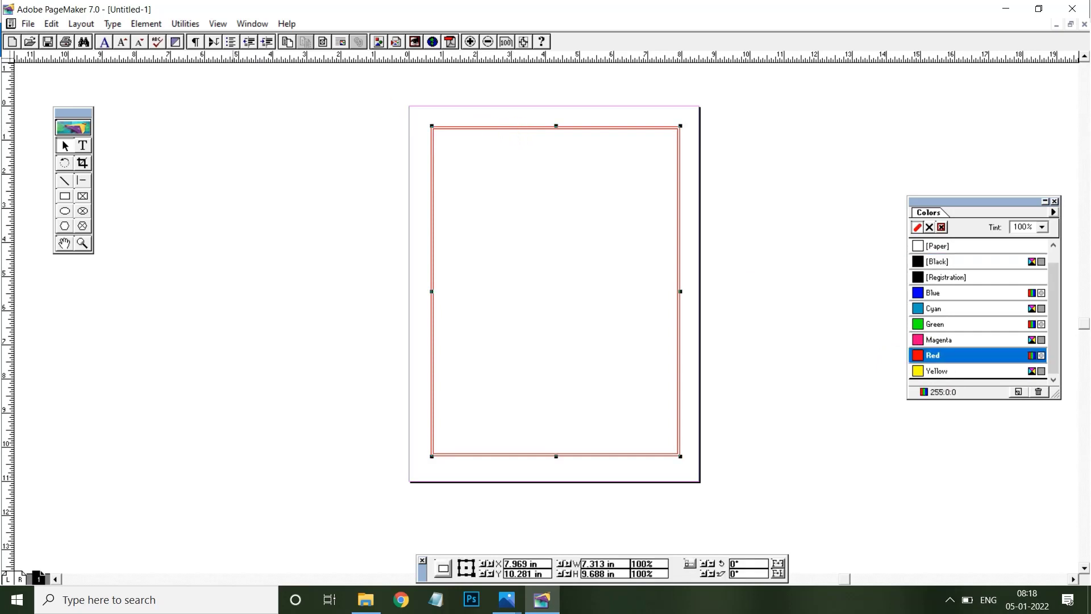
- Thicken the outline to 12pt solid, then switch it to a 6pt dashed line
click(145, 23)
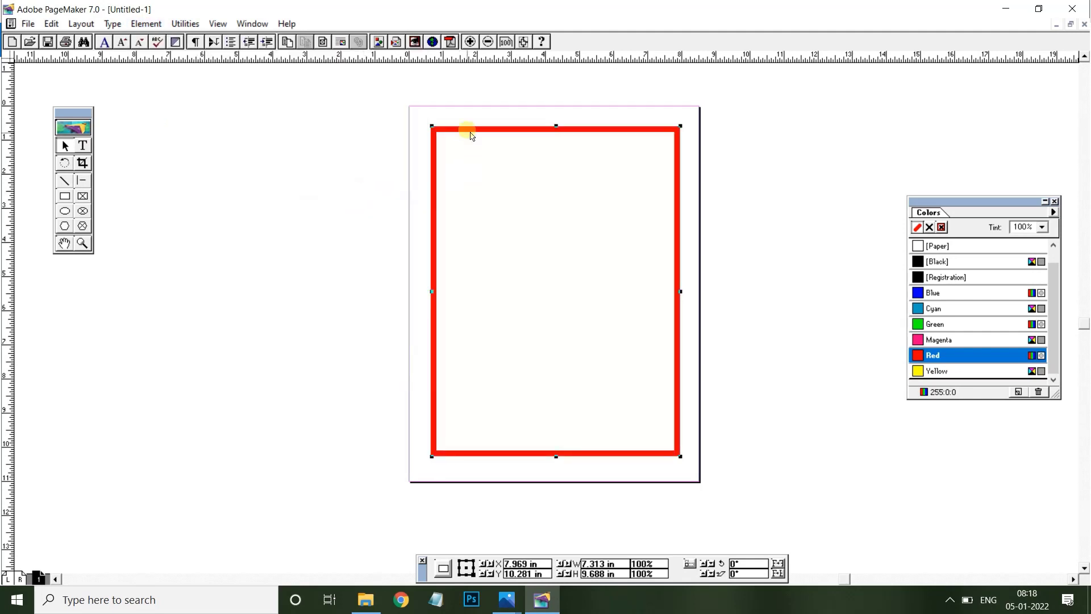
click(145, 23)
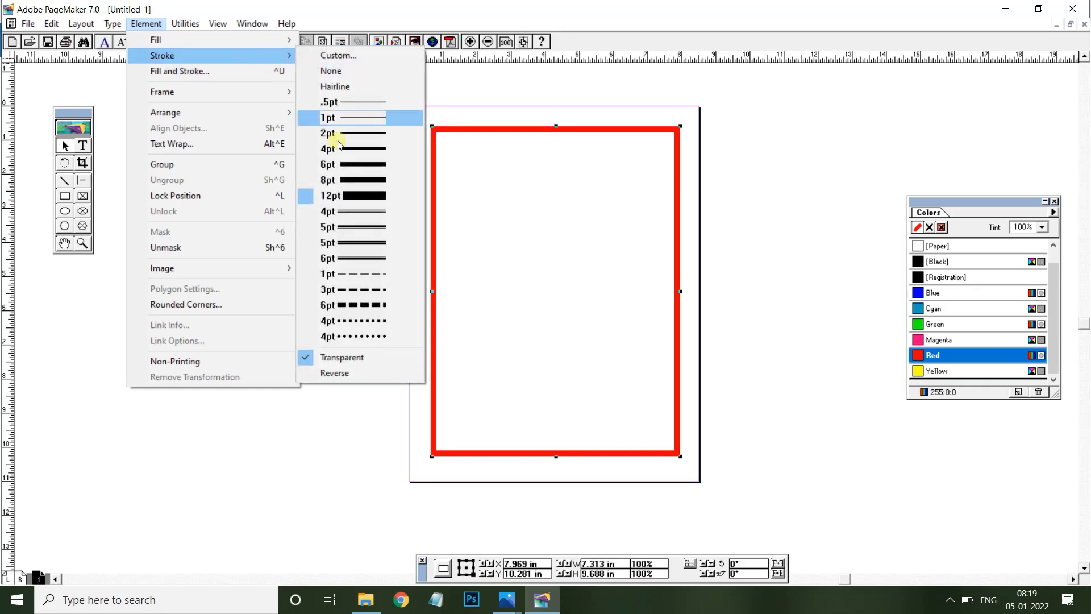
mouse_move(347, 305)
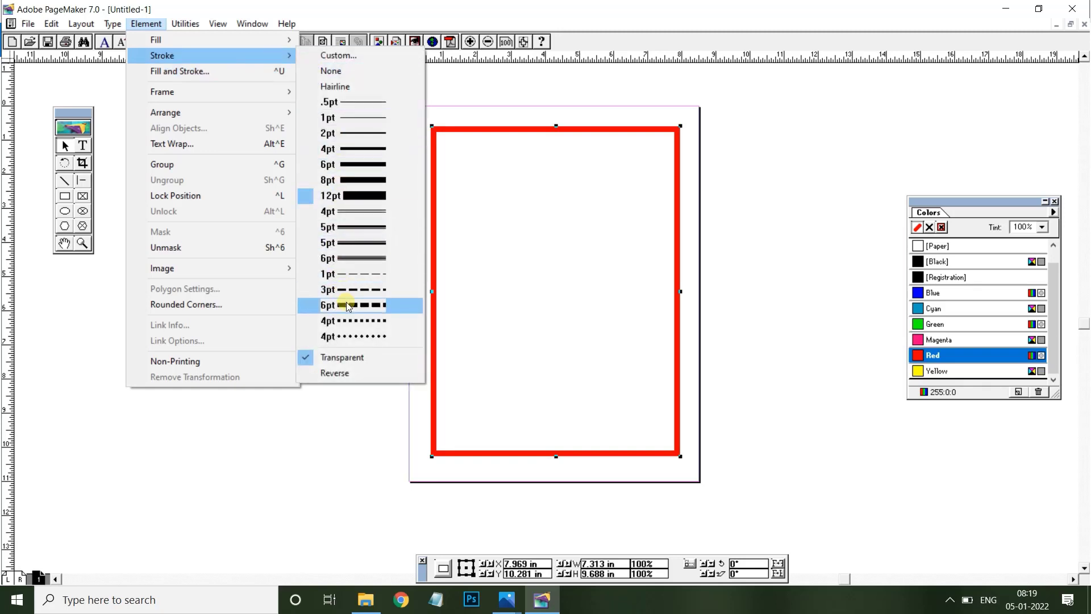
click(354, 304)
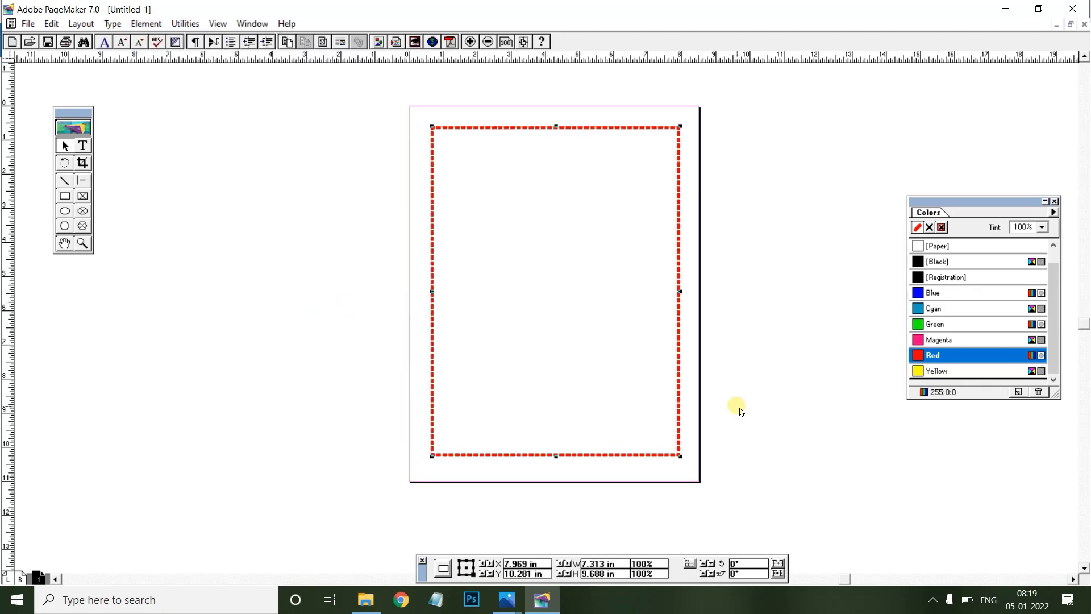